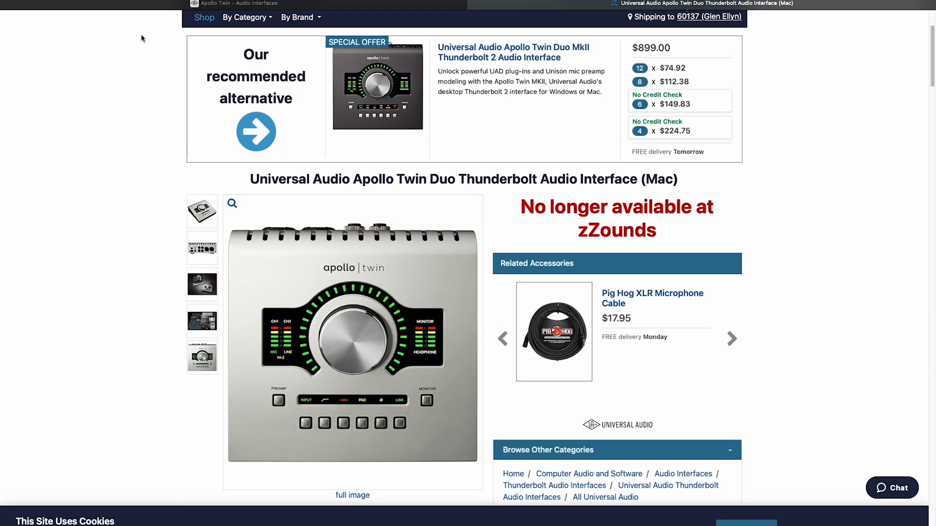
# - Scroll the Apollo Twin Duo page through Overview and Specs down to the Mac System Requirements
pyautogui.scroll(-3)
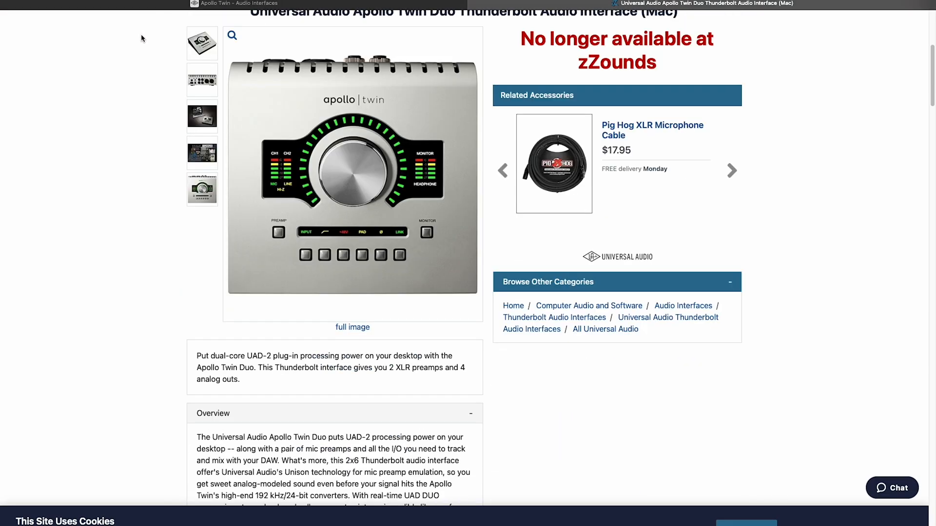
pyautogui.scroll(-3)
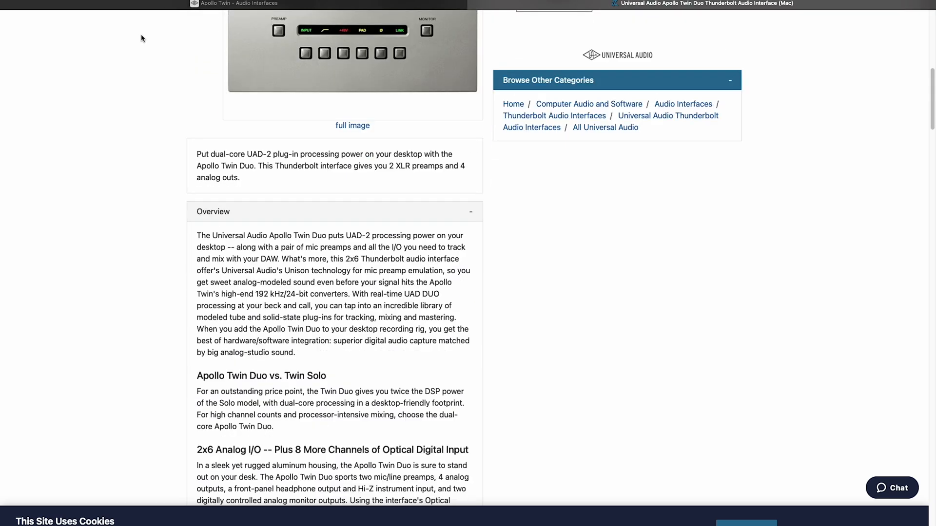
pyautogui.scroll(-3)
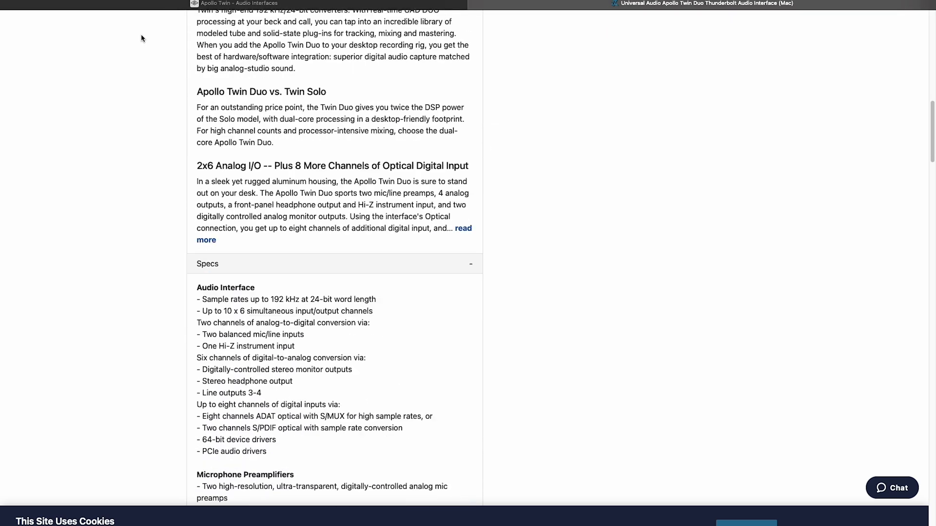
pyautogui.scroll(-3)
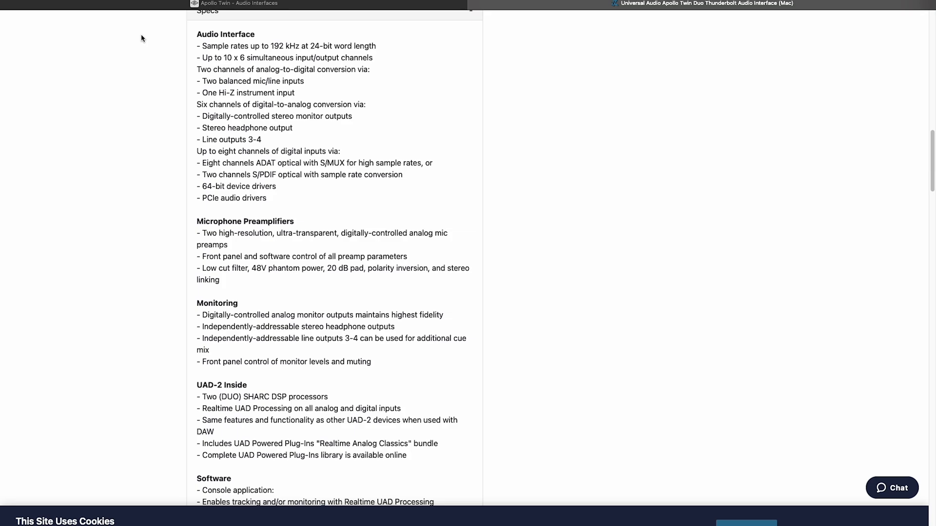
pyautogui.scroll(-3)
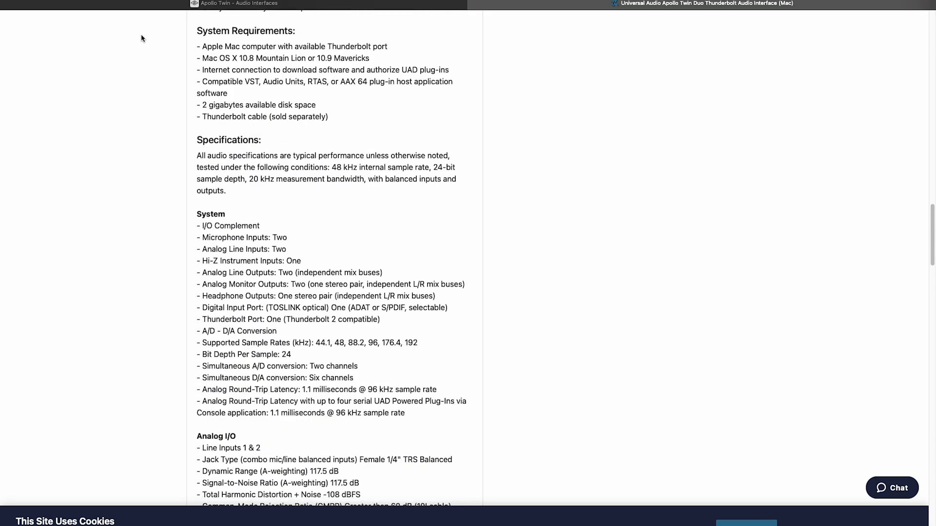
pyautogui.moveTo(233, 48)
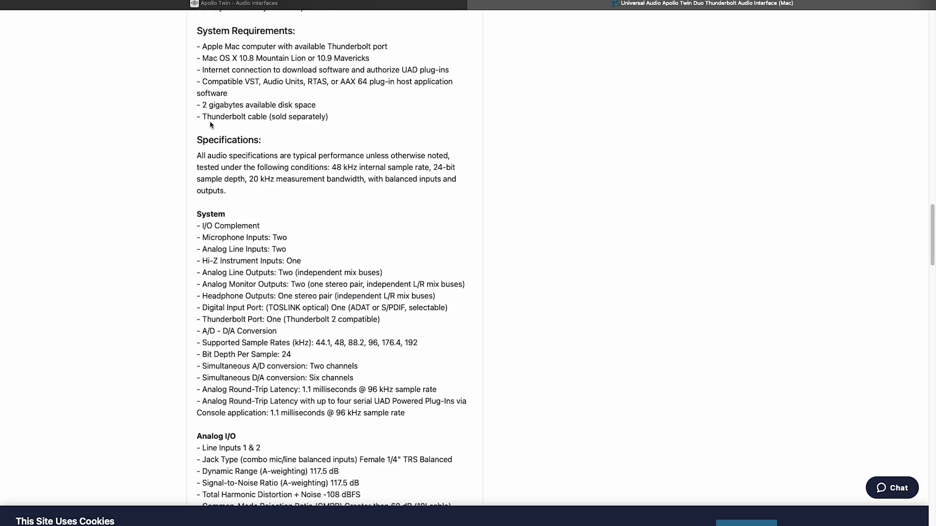
pyautogui.moveTo(176, 231)
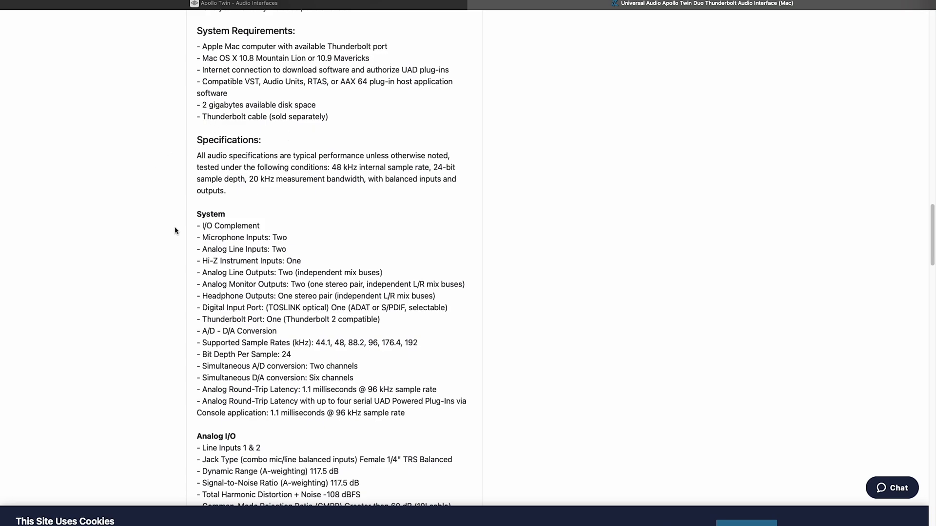
pyautogui.moveTo(289, 331)
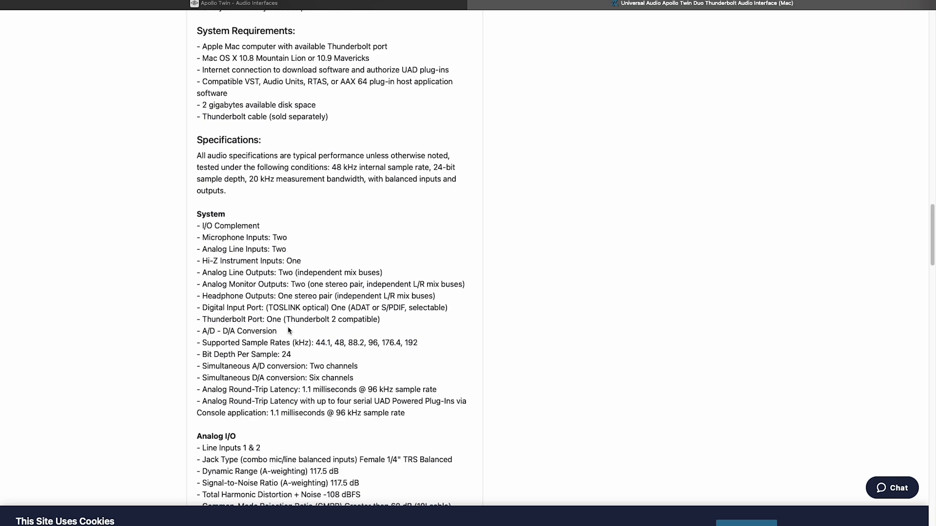
pyautogui.moveTo(374, 321)
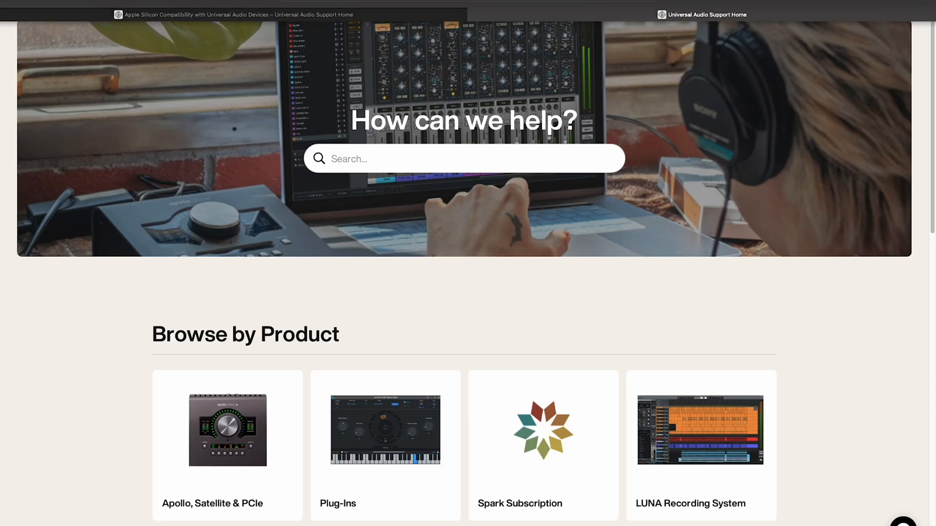
pyautogui.click(6, 15)
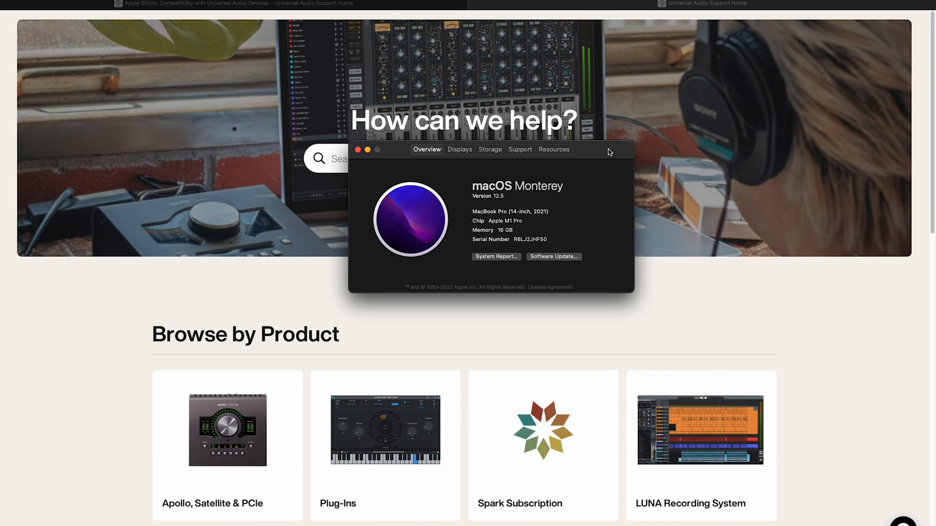
pyautogui.moveTo(475, 214)
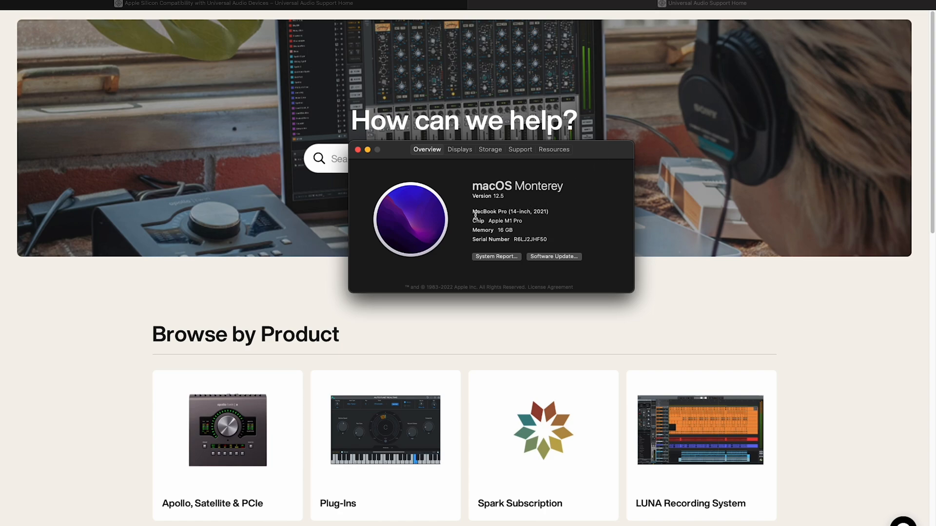
pyautogui.moveTo(528, 231)
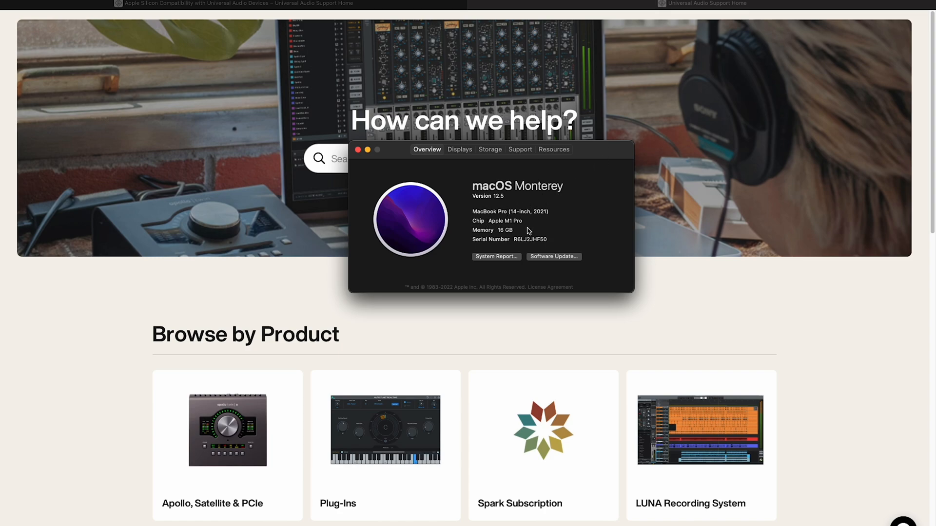
pyautogui.moveTo(506, 229)
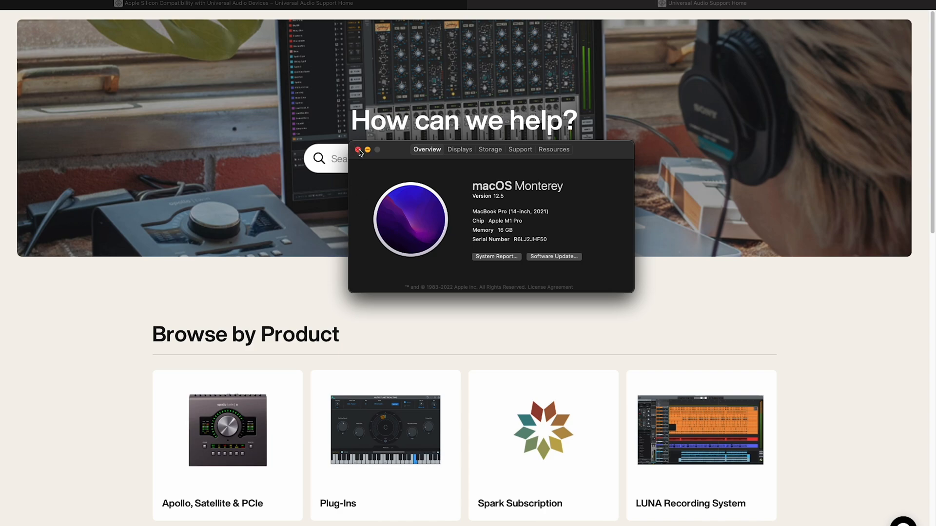
pyautogui.click(358, 150)
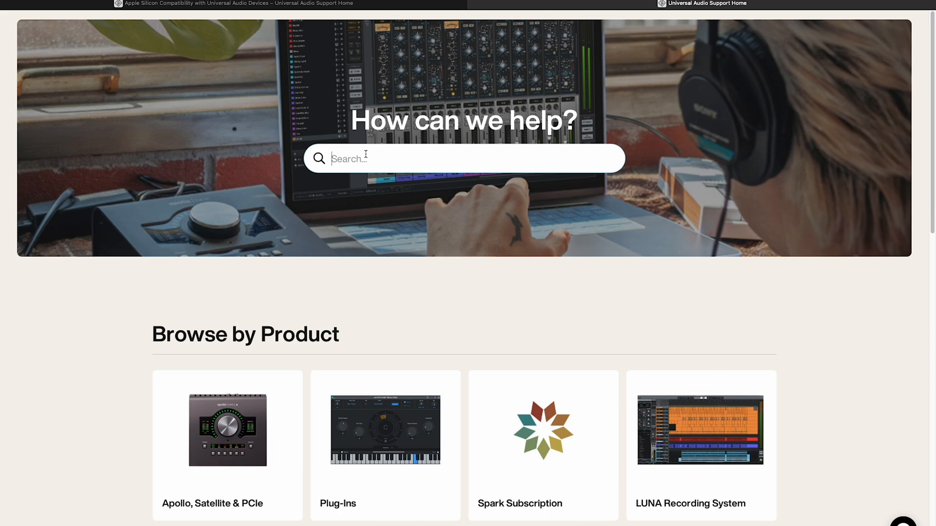
# - Search support for 'apple' and open the Native Apple Silicon Compatibility article
pyautogui.write('apple')
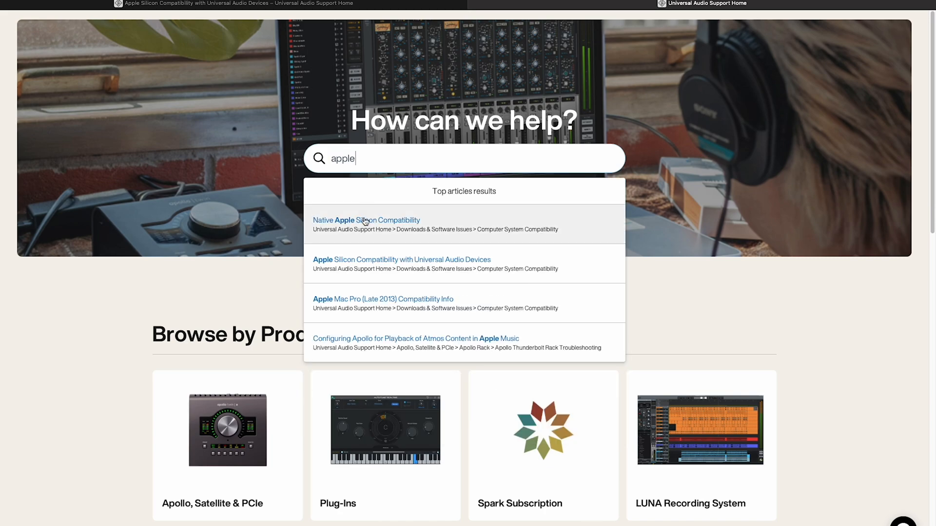
pyautogui.moveTo(380, 265)
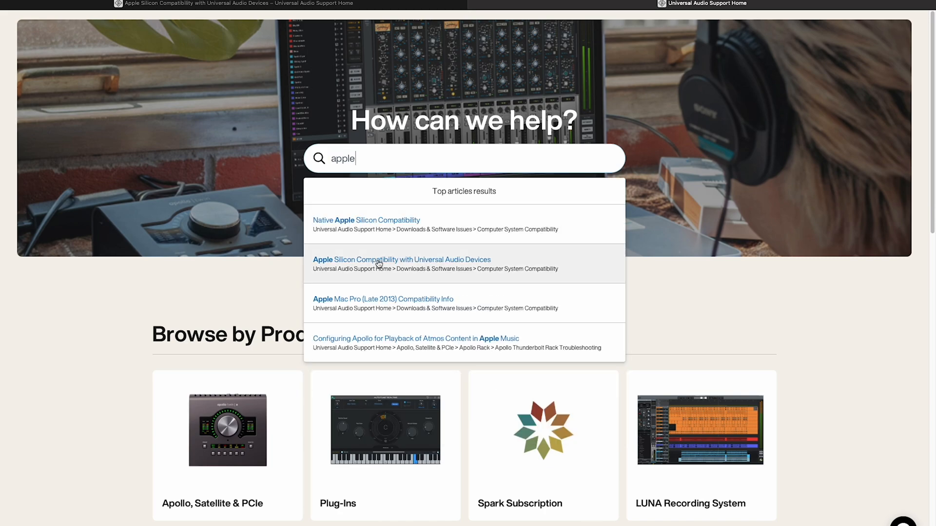
pyautogui.moveTo(387, 225)
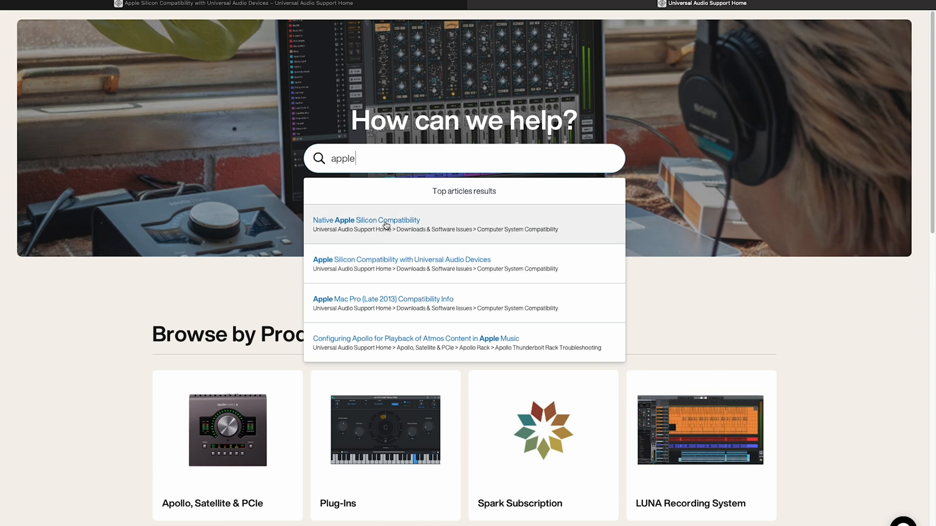
pyautogui.click(367, 221)
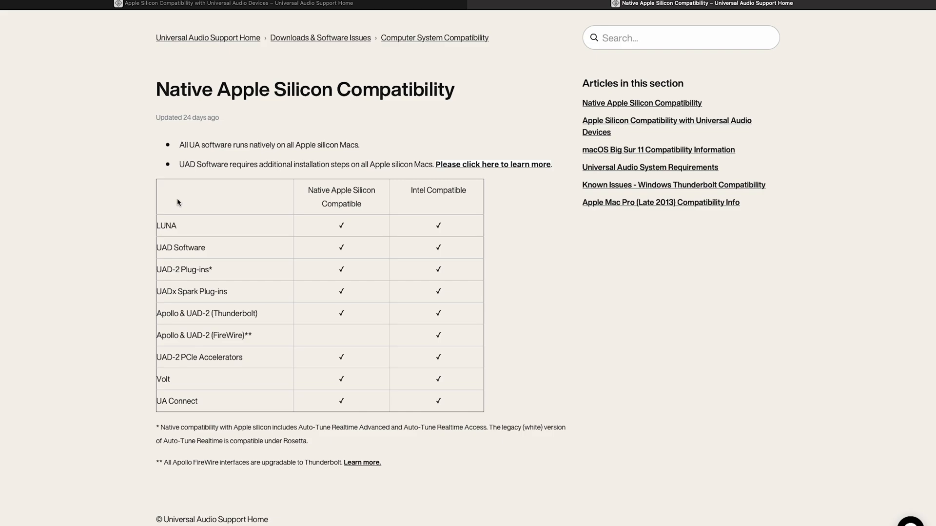
pyautogui.moveTo(190, 146)
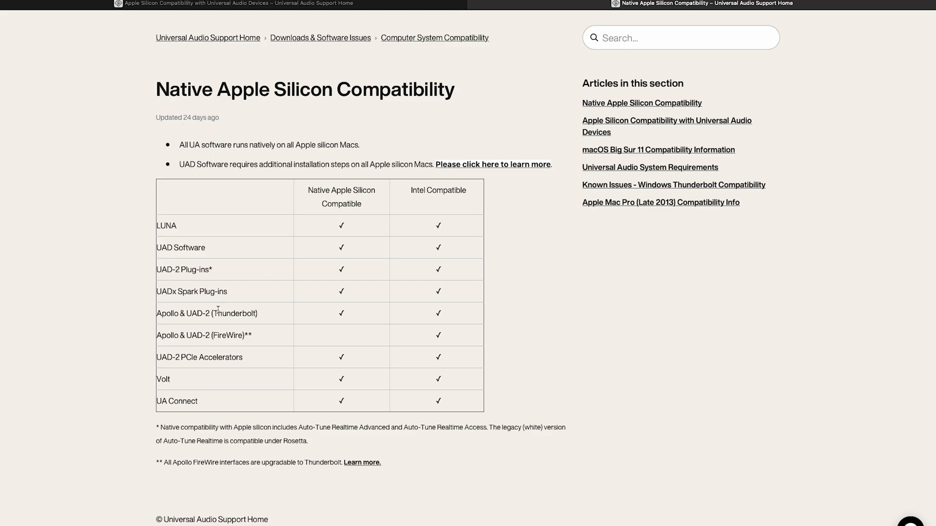
pyautogui.moveTo(350, 323)
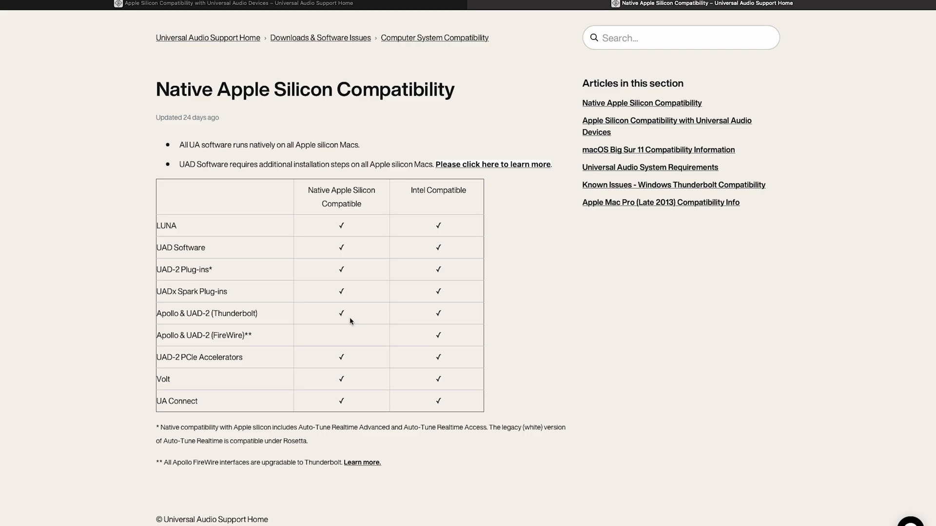
pyautogui.moveTo(613, 121)
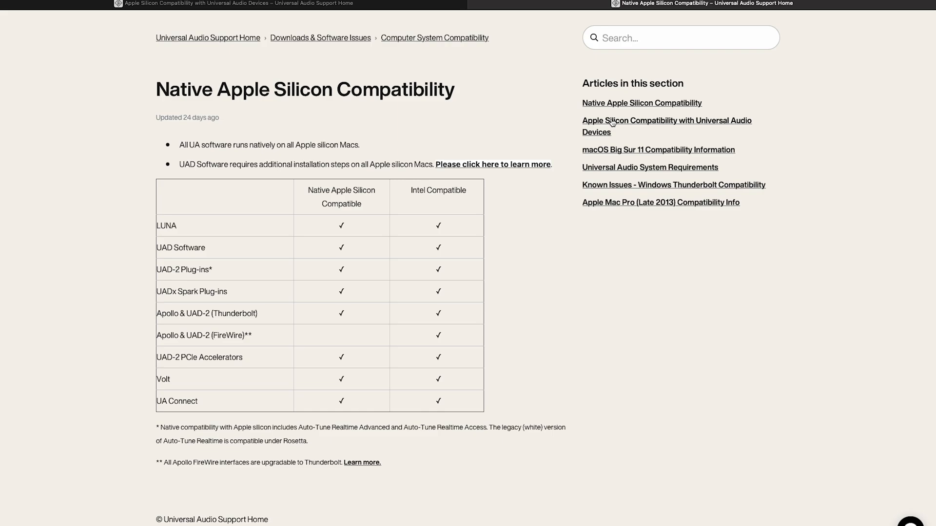
# - Open the Apple Silicon Compatibility with Universal Audio Devices article and read its installation steps to the end
pyautogui.click(666, 121)
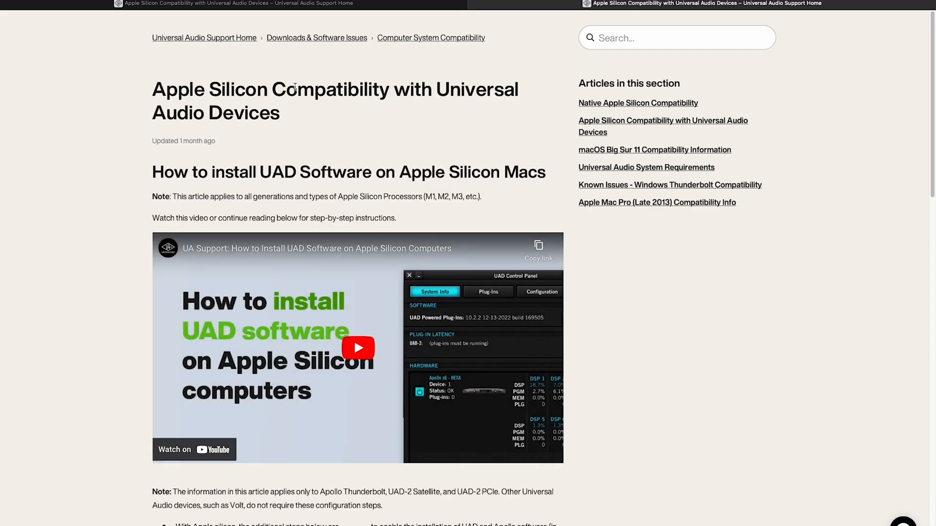
pyautogui.moveTo(141, 165)
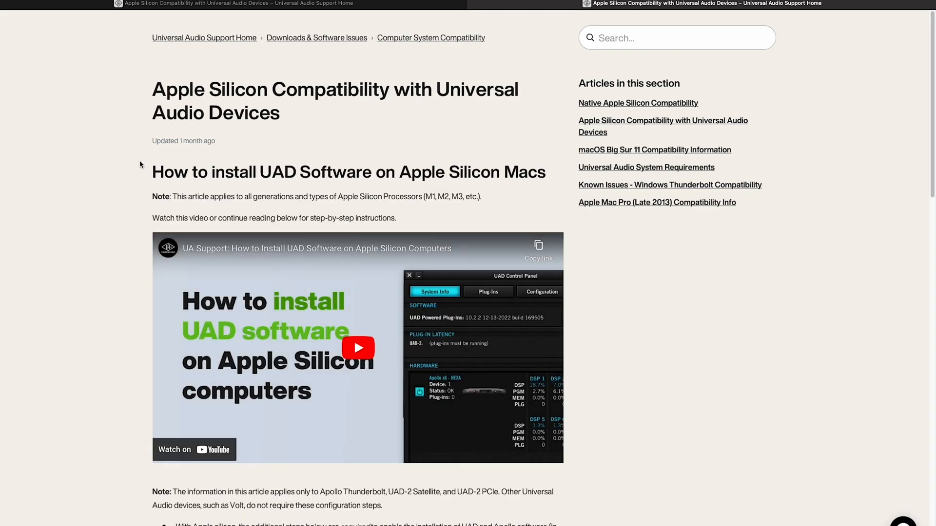
pyautogui.scroll(-3)
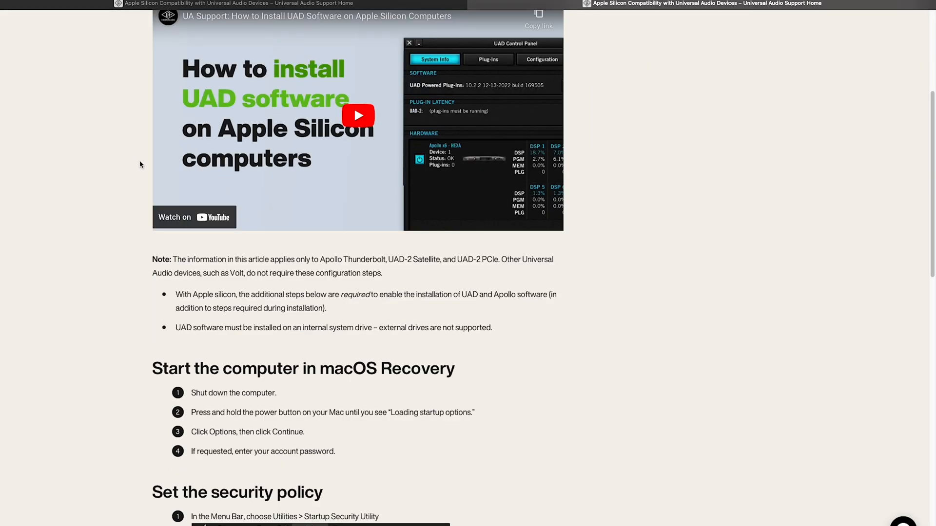
pyautogui.scroll(-3)
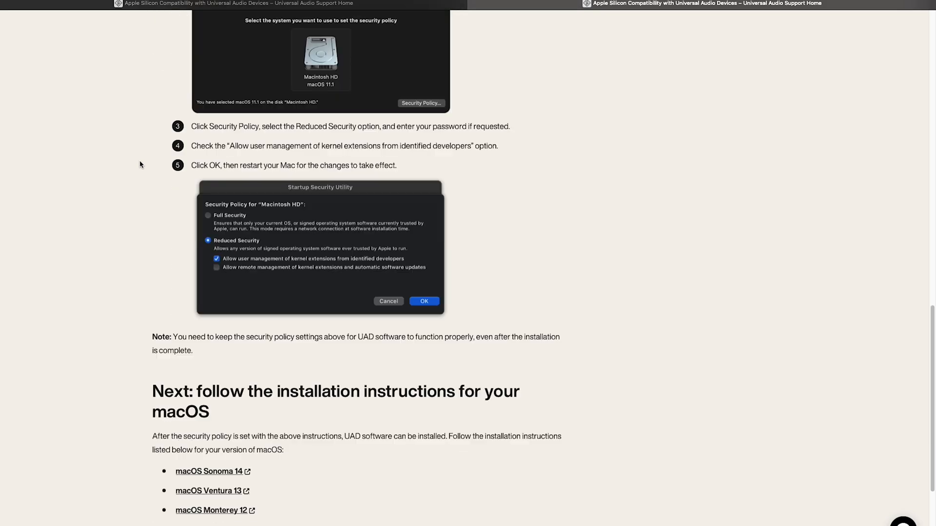
pyautogui.scroll(-3)
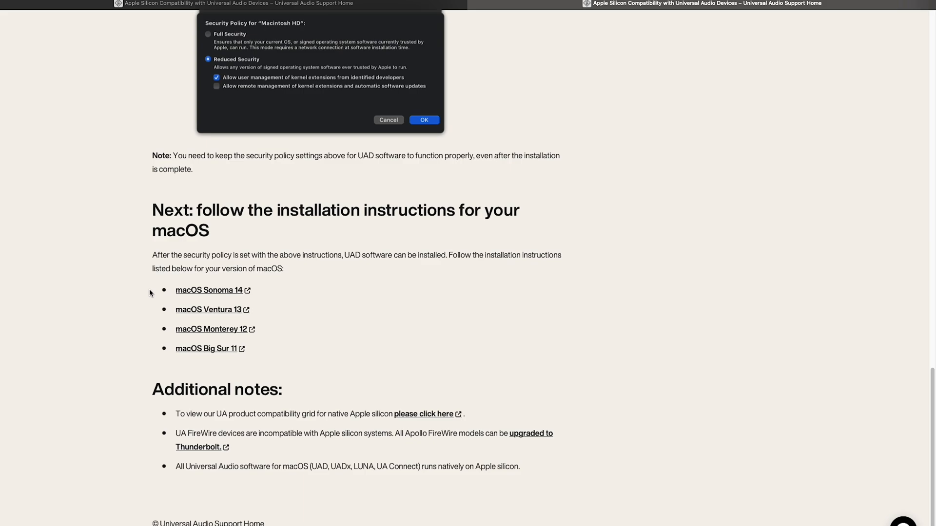
pyautogui.moveTo(240, 340)
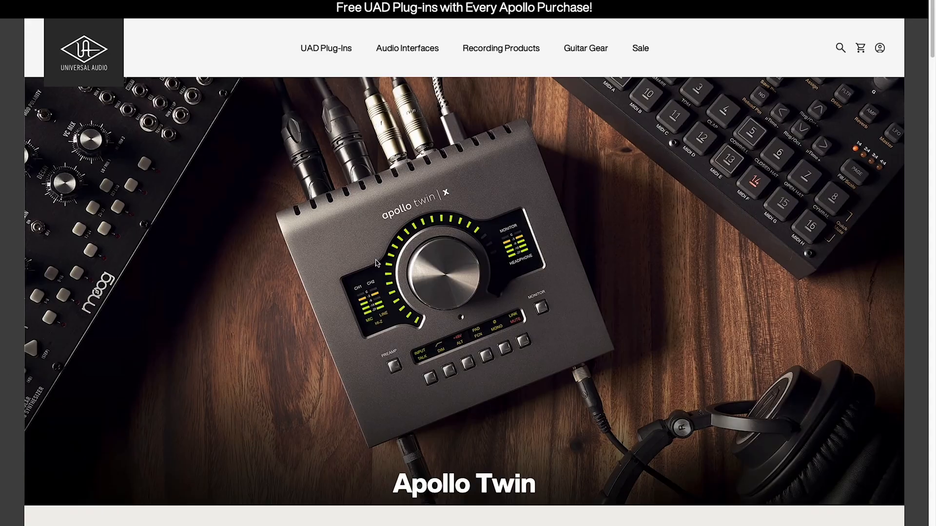
pyautogui.moveTo(610, 206)
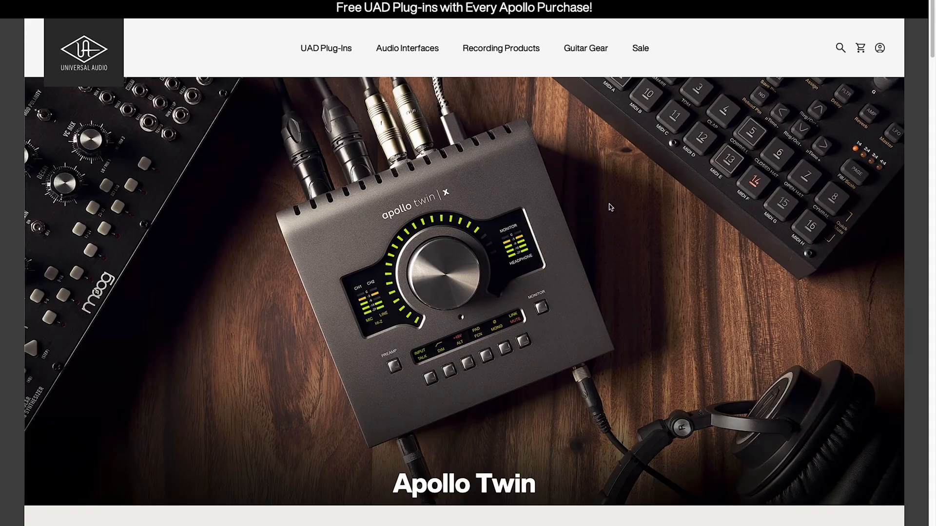
pyautogui.scroll(-3)
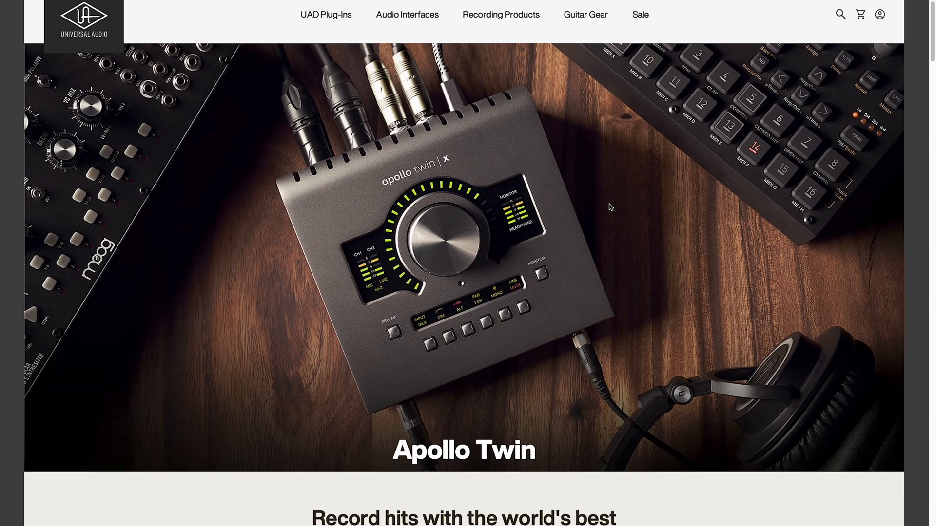
pyautogui.scroll(-3)
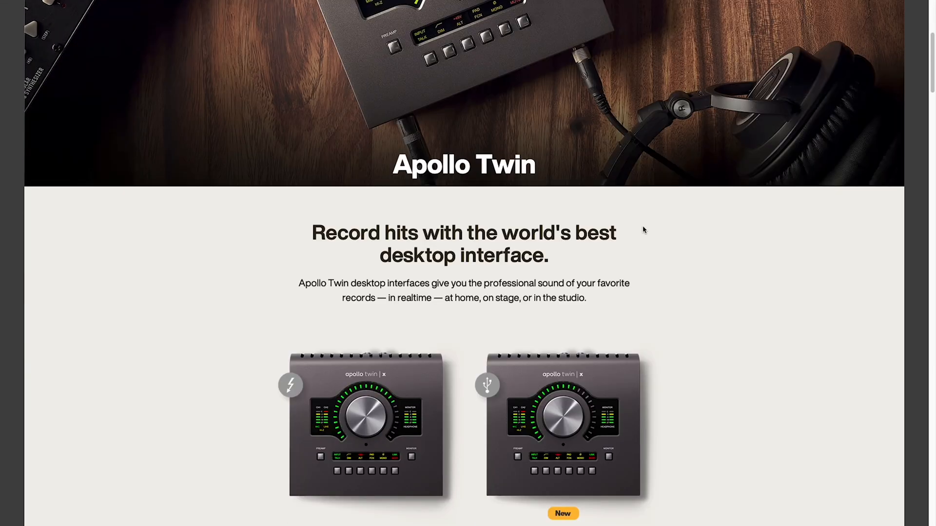
pyautogui.scroll(-3)
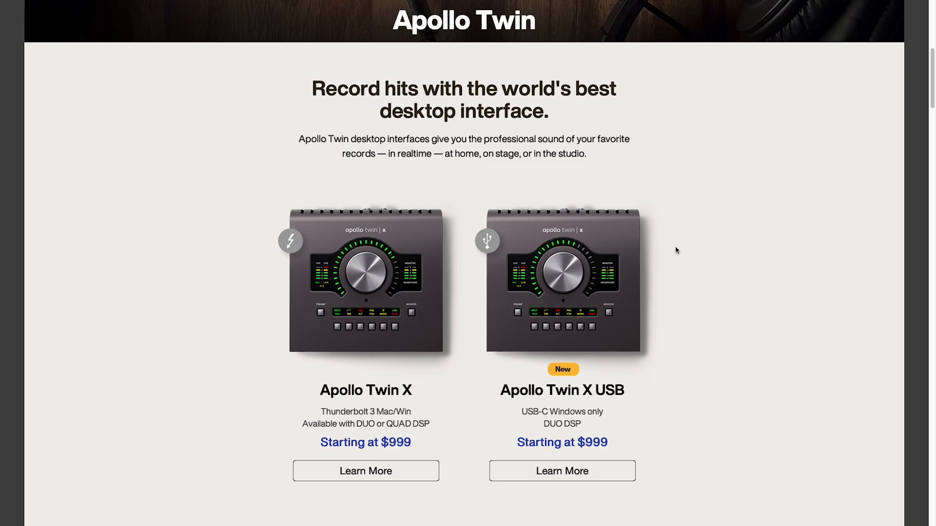
pyautogui.scroll(-3)
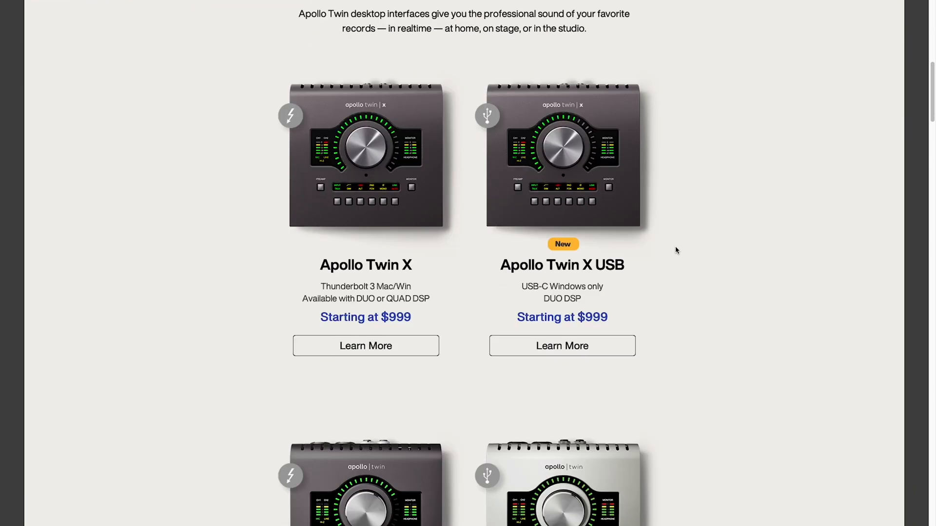
pyautogui.scroll(-3)
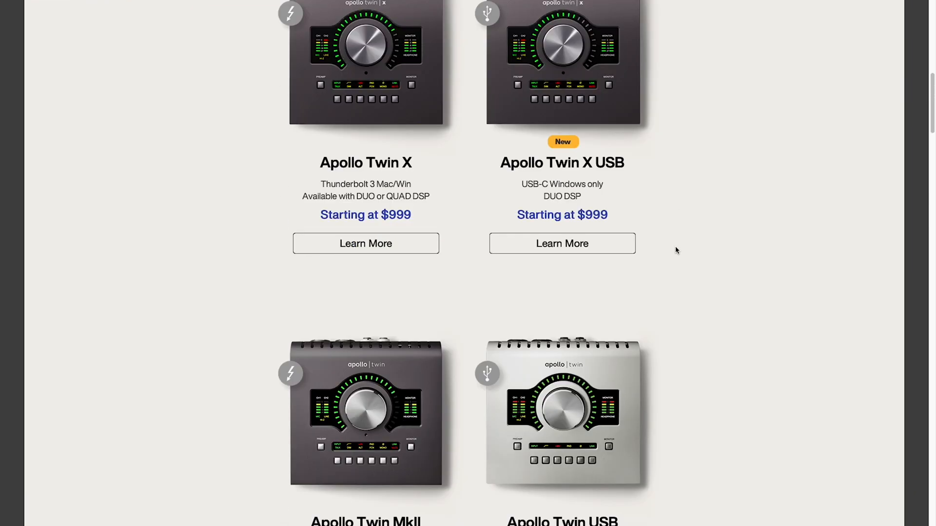
pyautogui.scroll(-3)
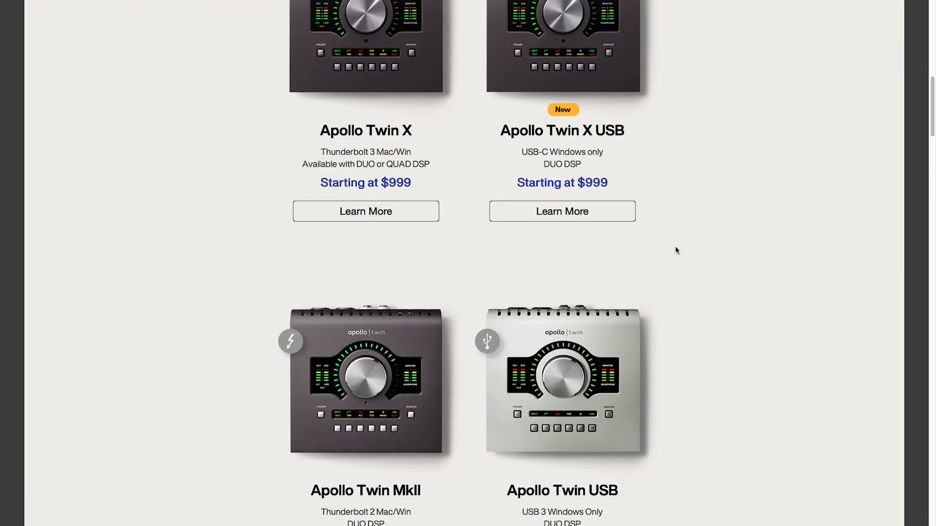
pyautogui.scroll(-3)
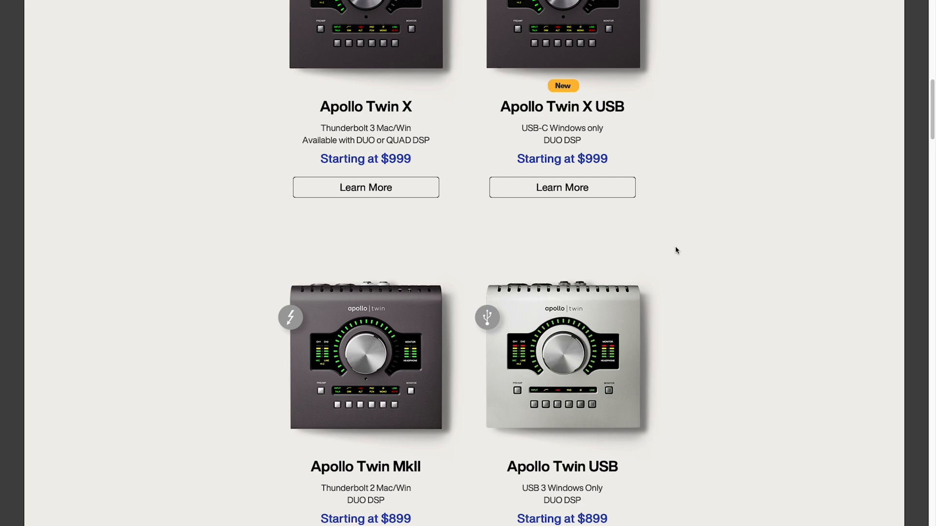
pyautogui.moveTo(562, 191)
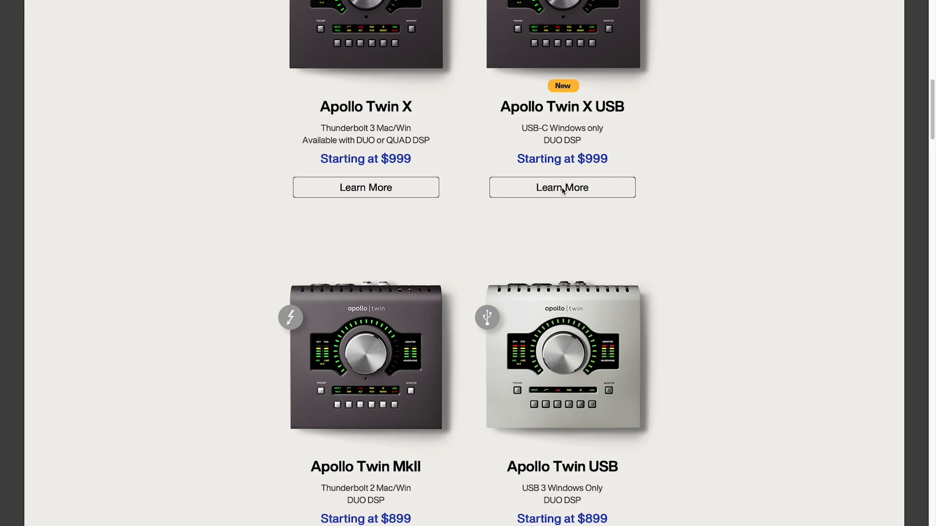
pyautogui.moveTo(568, 193)
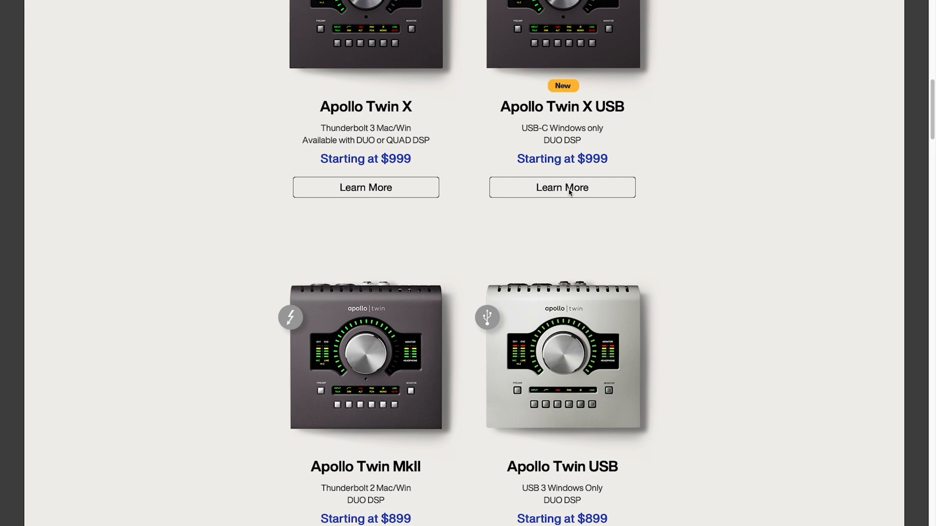
# - Open the Apollo Twin X USB page and flip through its photos to the rear panel view
pyautogui.click(562, 187)
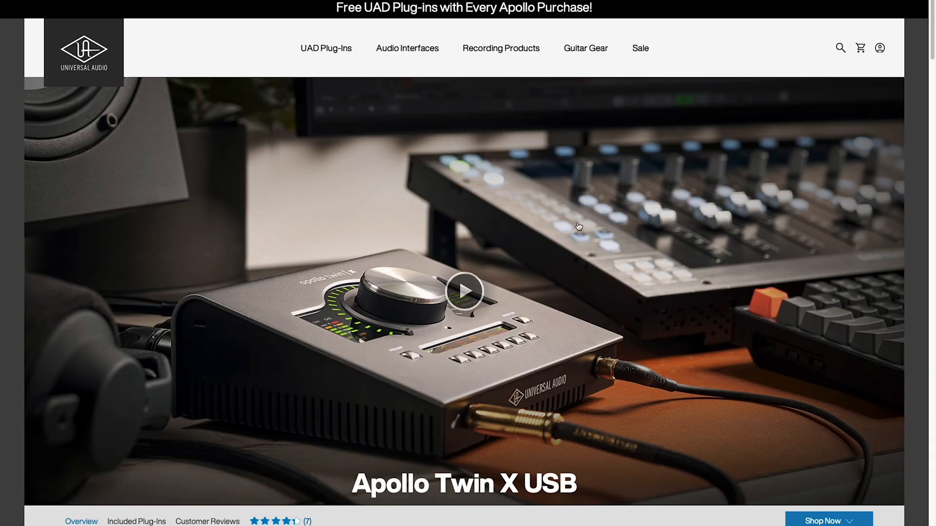
pyautogui.scroll(-3)
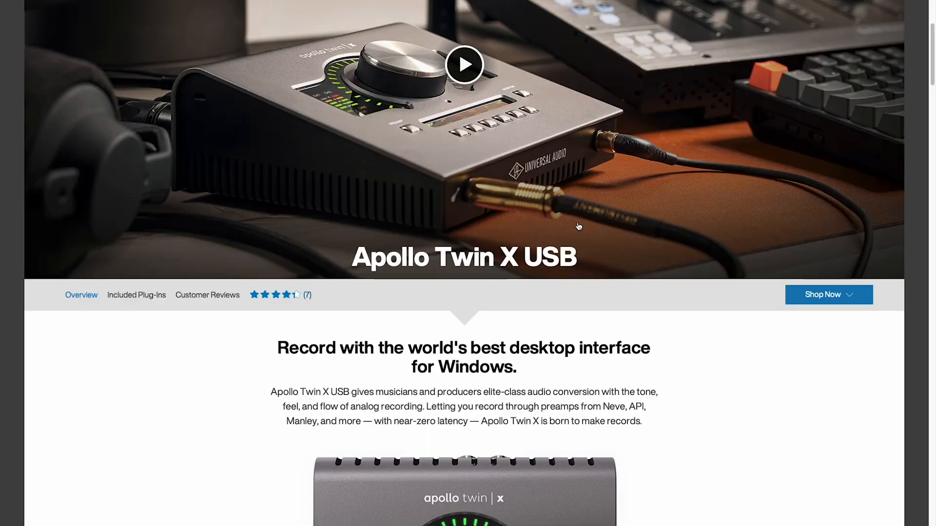
pyautogui.scroll(-3)
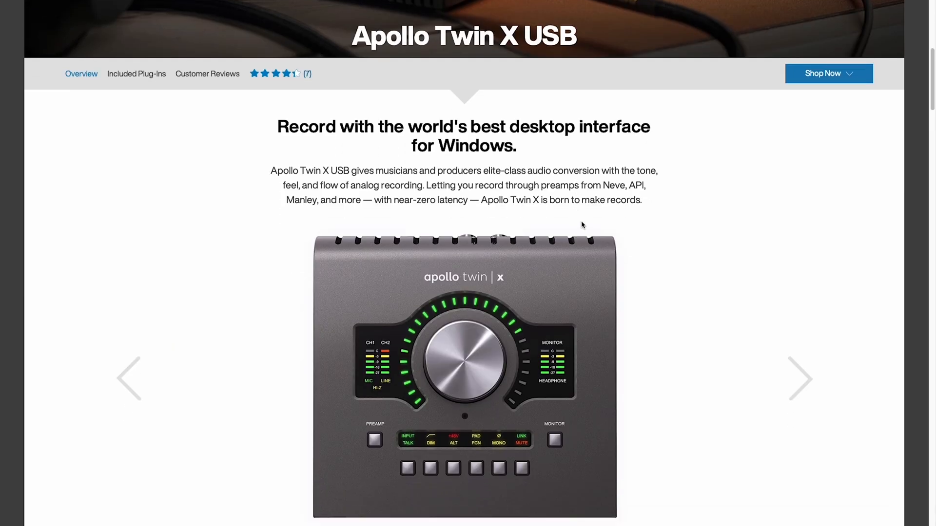
pyautogui.click(799, 378)
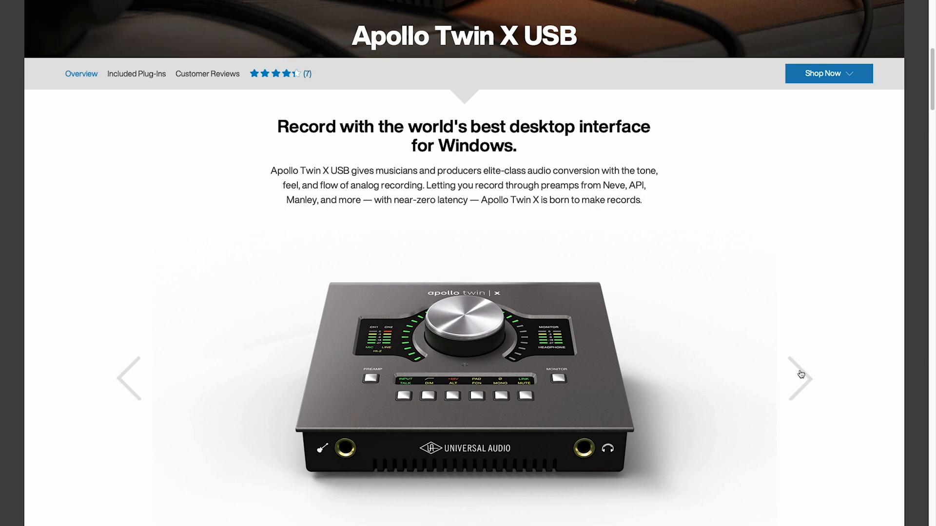
pyautogui.click(799, 378)
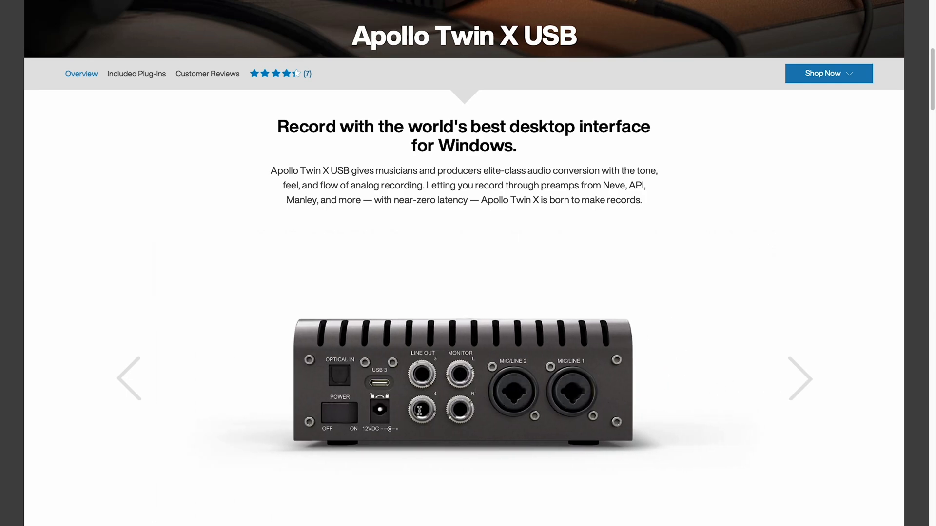
pyautogui.scroll(-3)
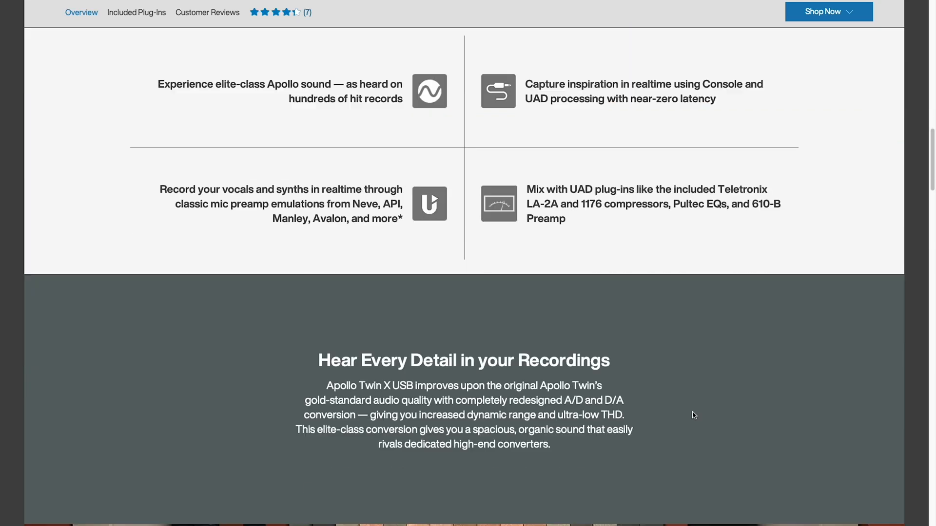
# - Scroll to the product page's bottom and follow the 'go here' link to System Requirements
pyautogui.scroll(-3)
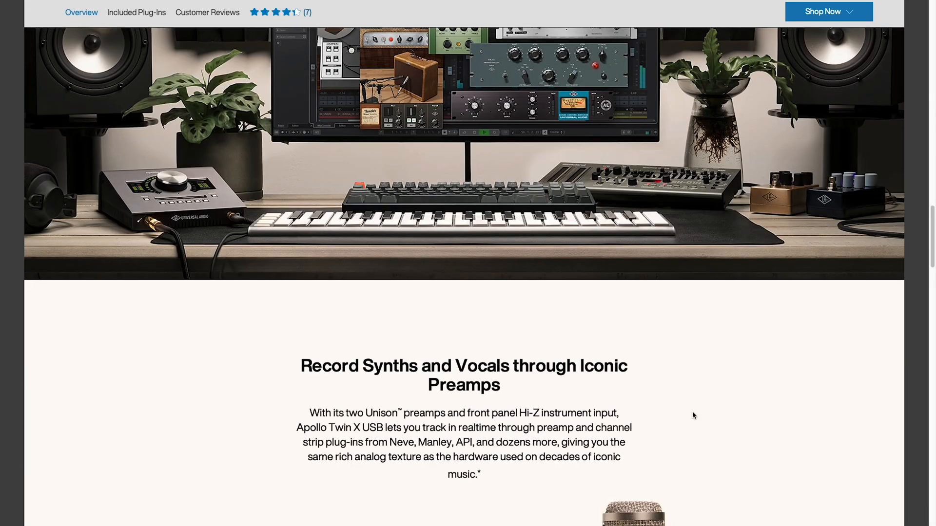
pyautogui.scroll(-3)
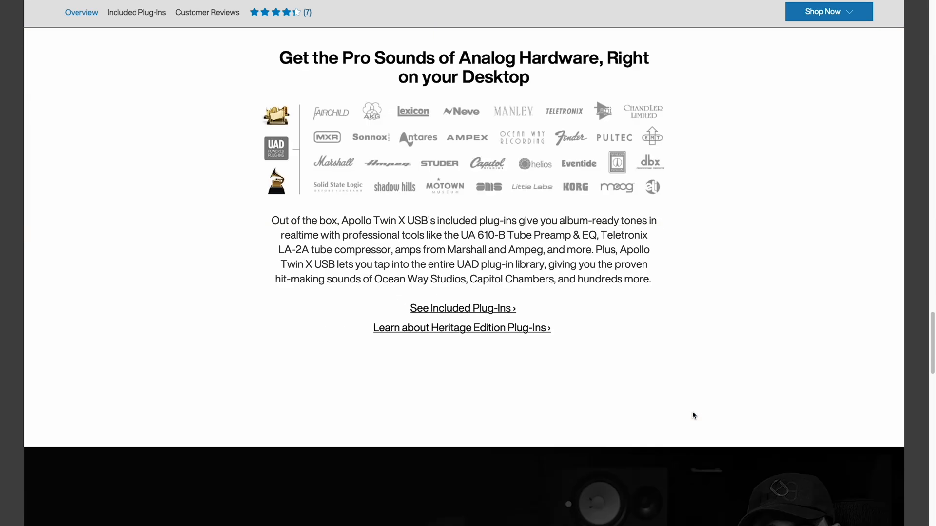
pyautogui.scroll(-3)
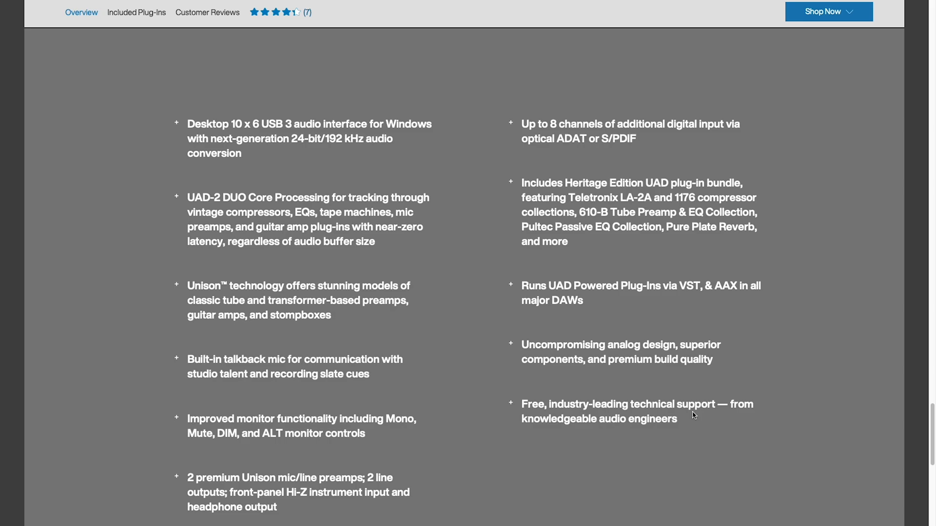
pyautogui.scroll(-3)
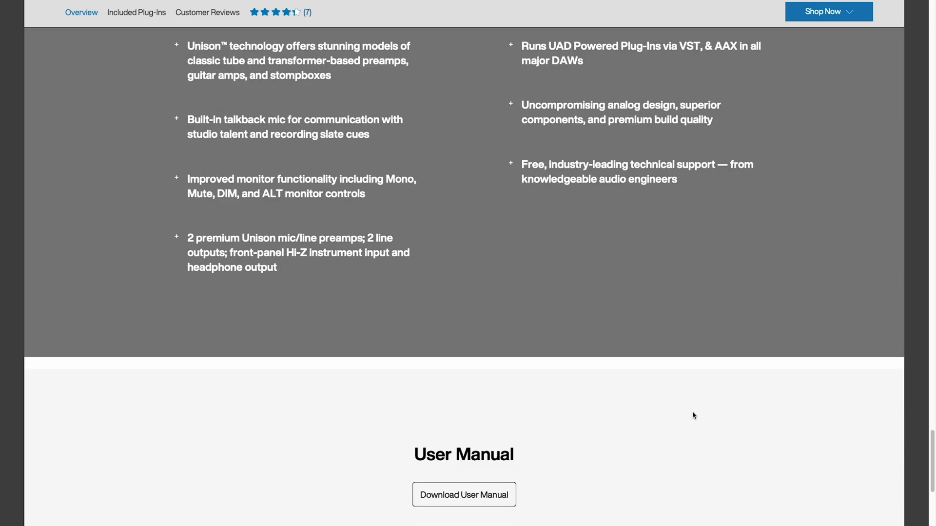
pyautogui.scroll(-3)
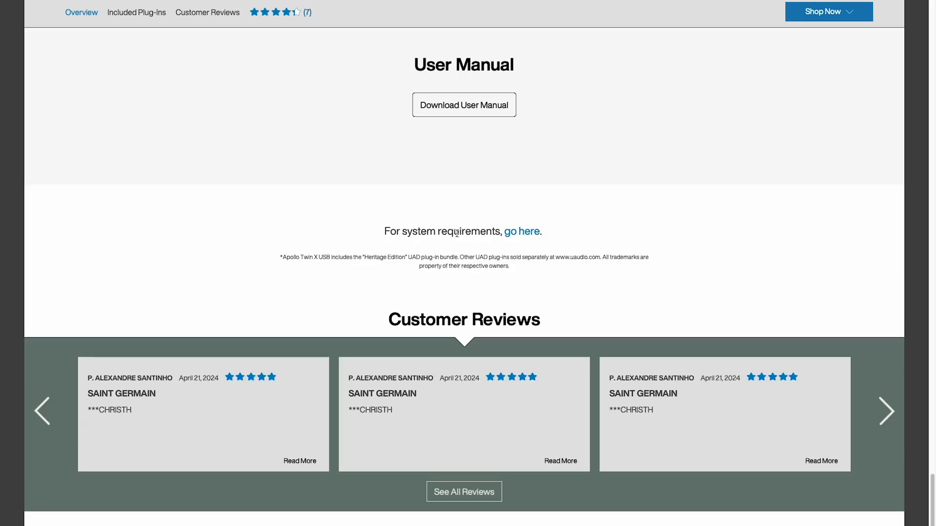
pyautogui.moveTo(528, 241)
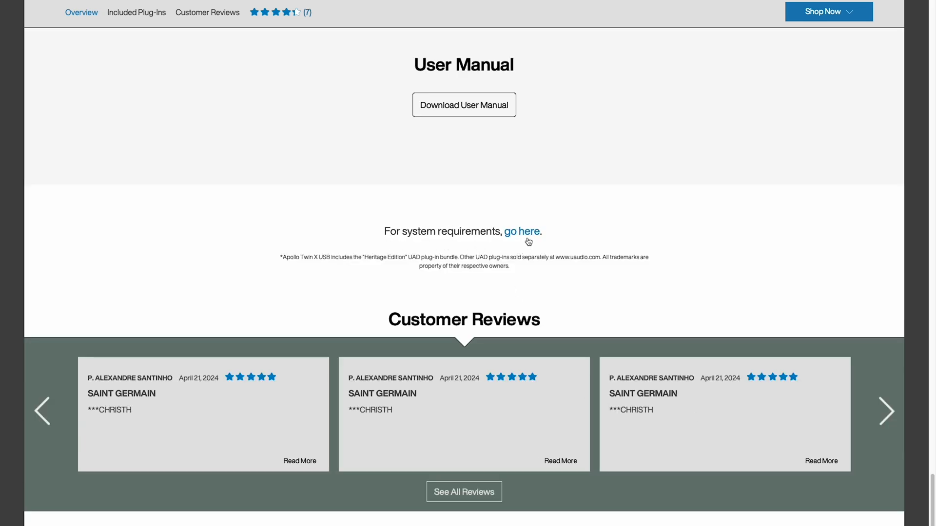
pyautogui.moveTo(522, 232)
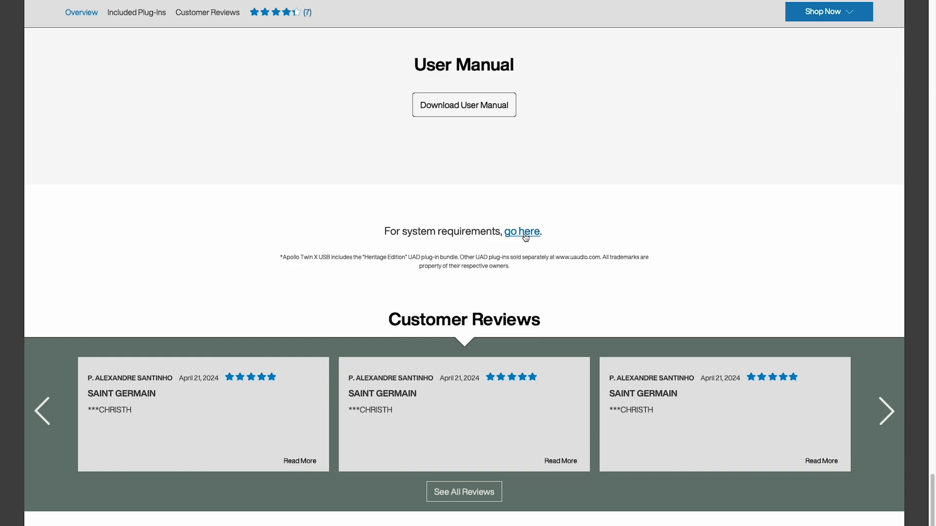
pyautogui.click(522, 232)
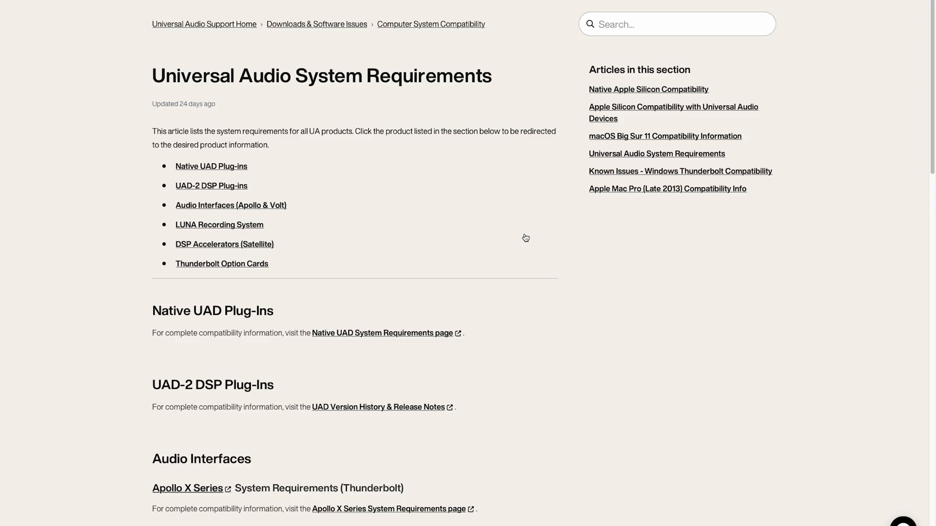
pyautogui.moveTo(516, 298)
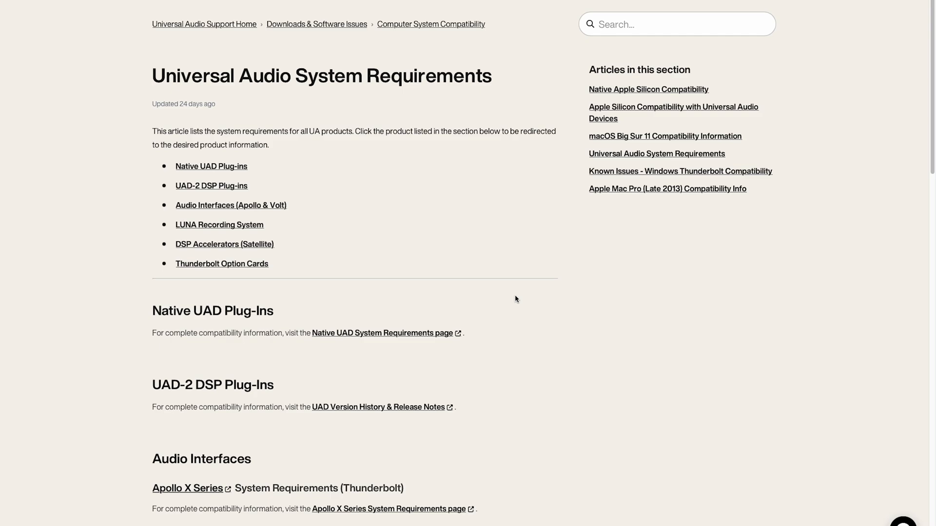
# - Scroll to the Audio Interfaces section and open the Apollo Desktop USB System Requirements article
pyautogui.scroll(-3)
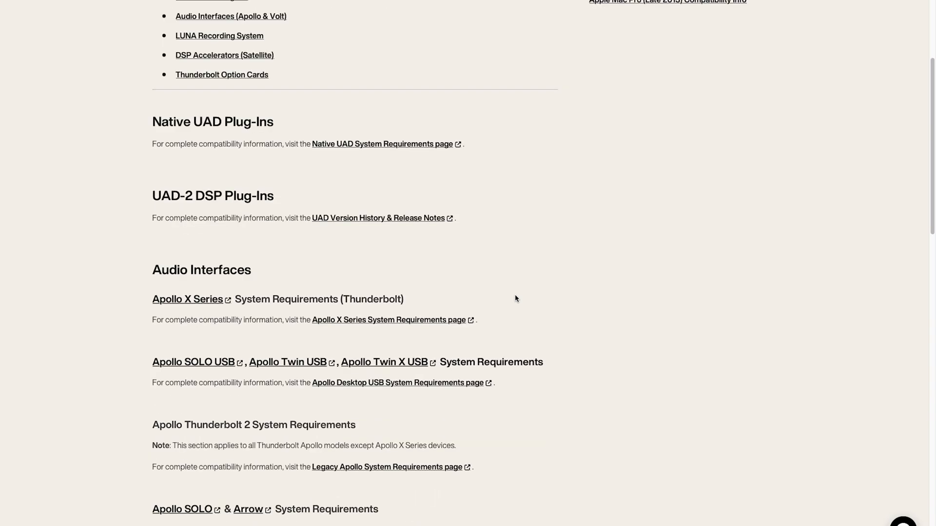
pyautogui.scroll(-3)
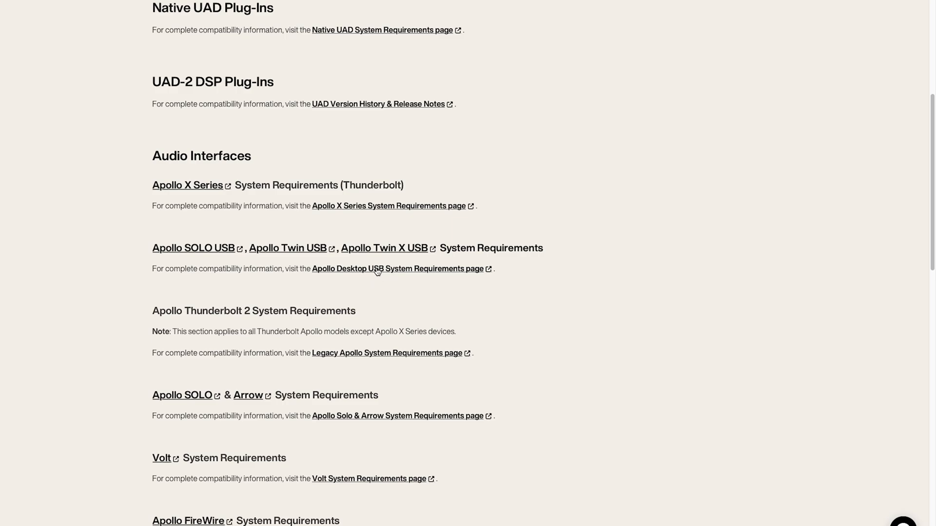
pyautogui.click(398, 269)
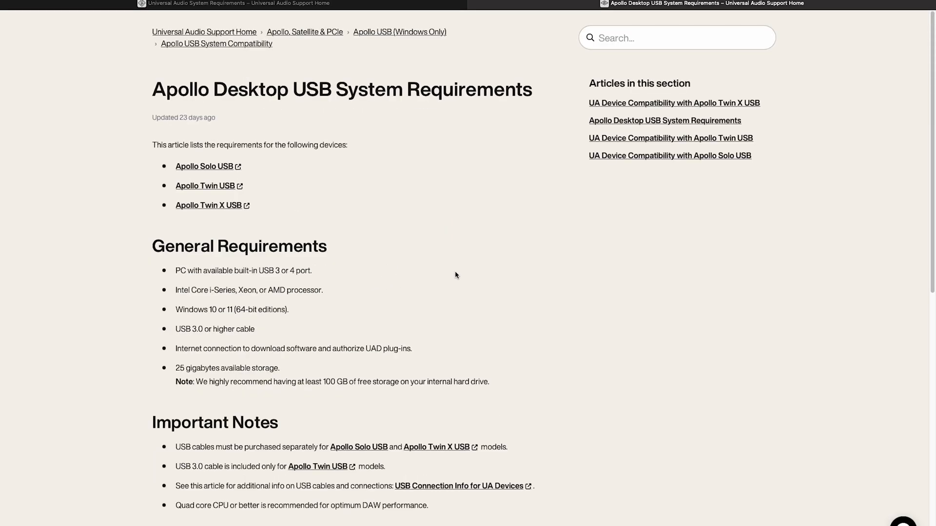
pyautogui.moveTo(195, 283)
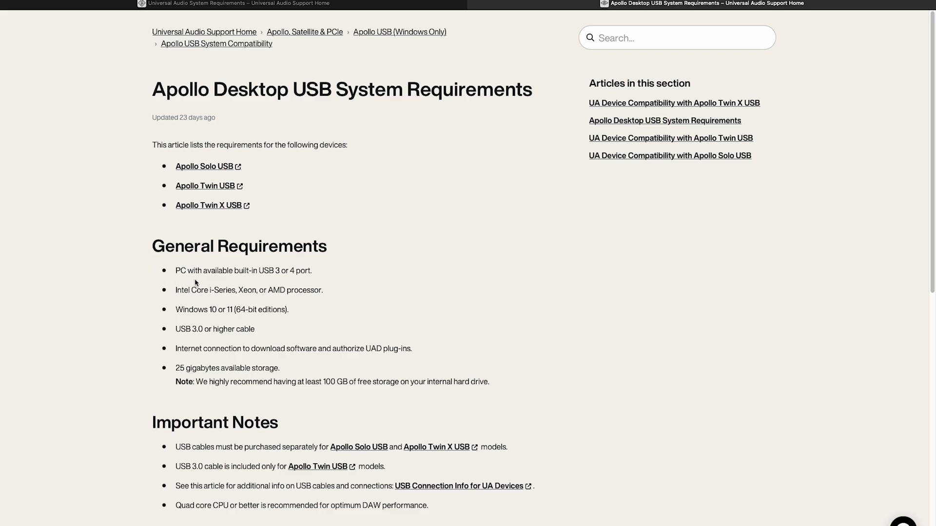
pyautogui.moveTo(308, 282)
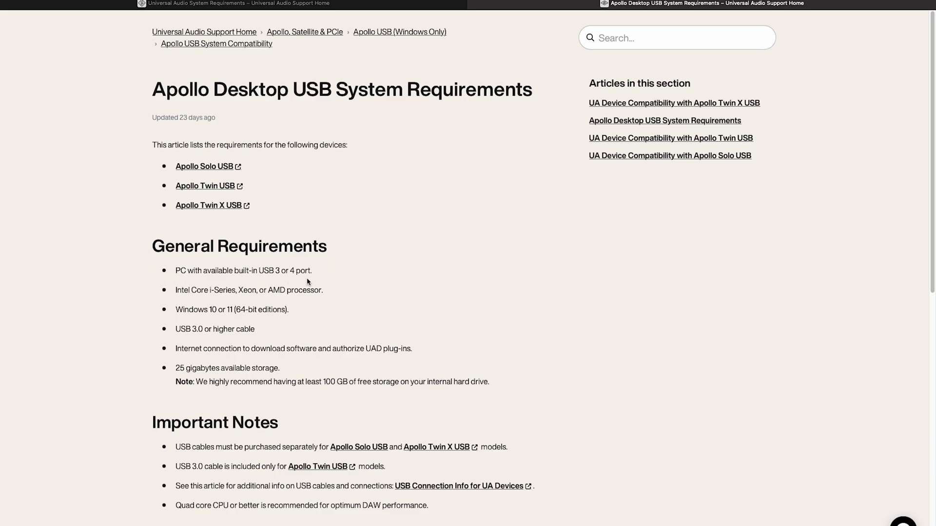
pyautogui.moveTo(207, 313)
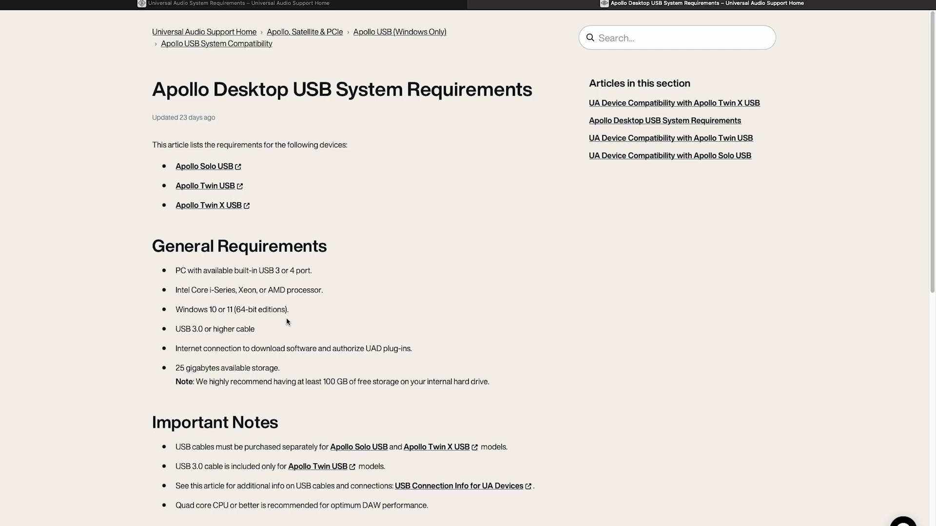
pyautogui.moveTo(225, 338)
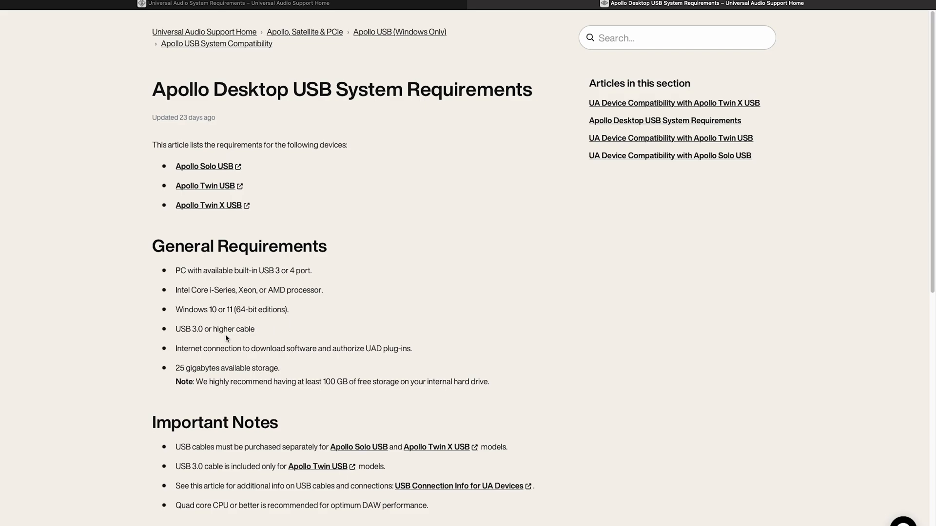
pyautogui.moveTo(247, 339)
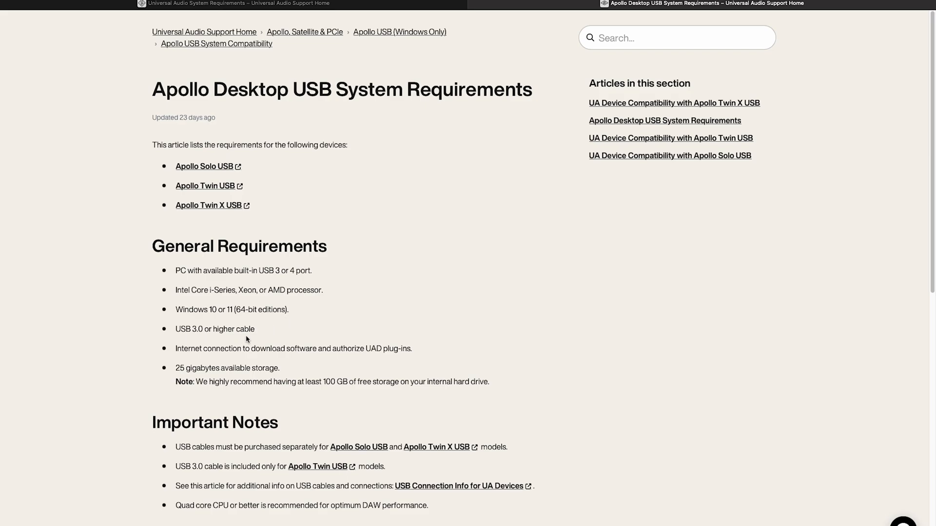
pyautogui.moveTo(248, 377)
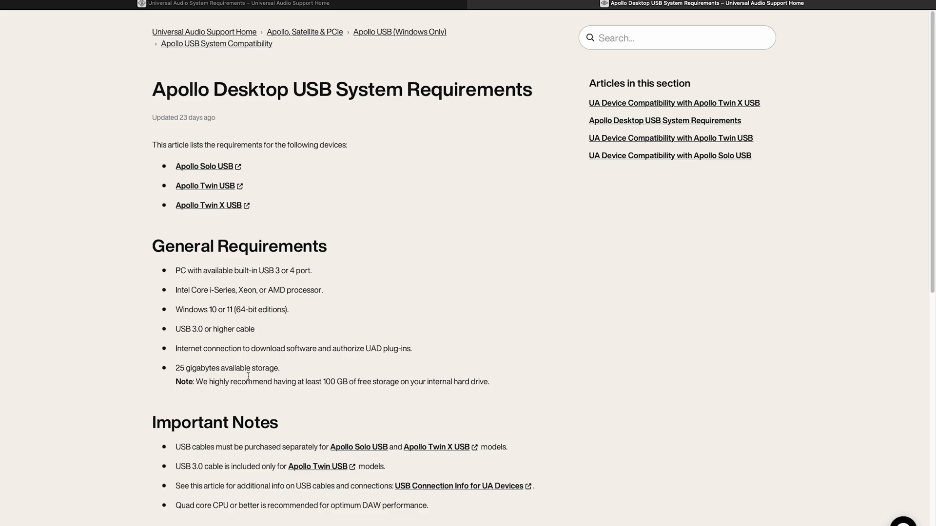
pyautogui.moveTo(298, 400)
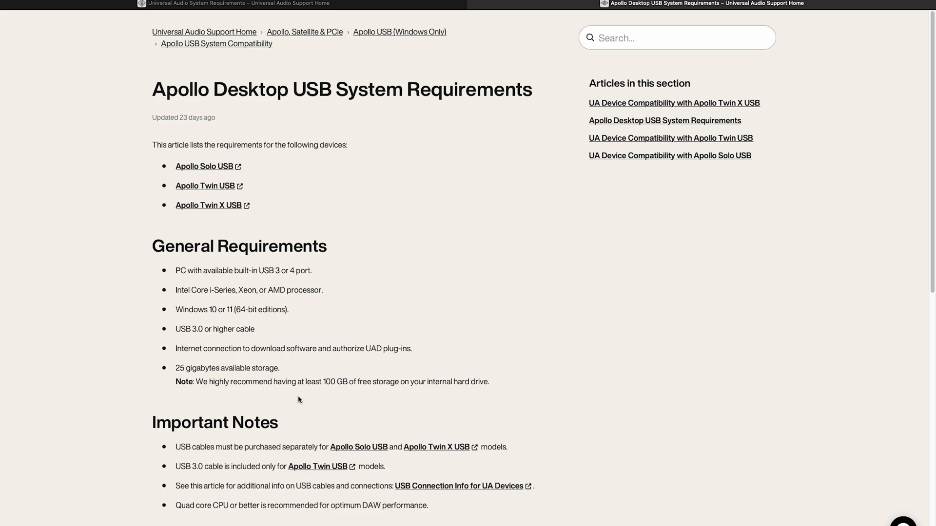
pyautogui.moveTo(182, 304)
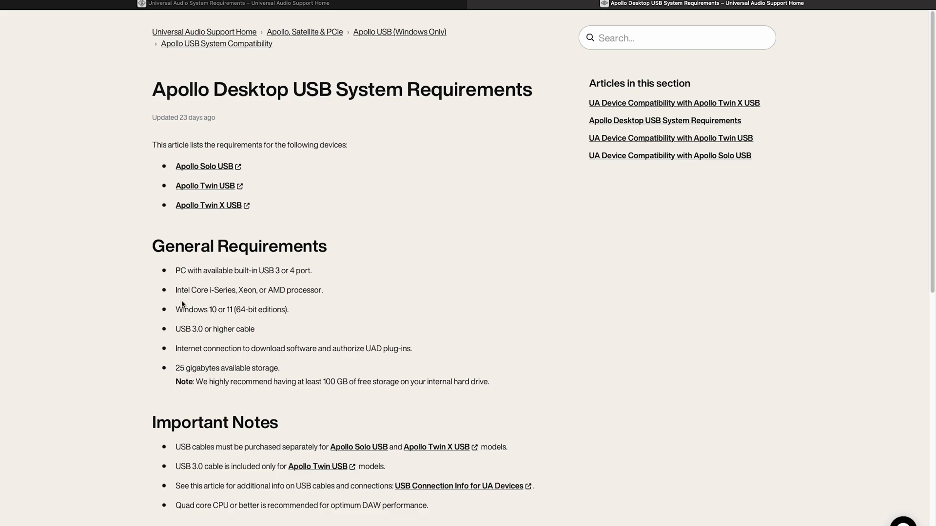
pyautogui.moveTo(316, 294)
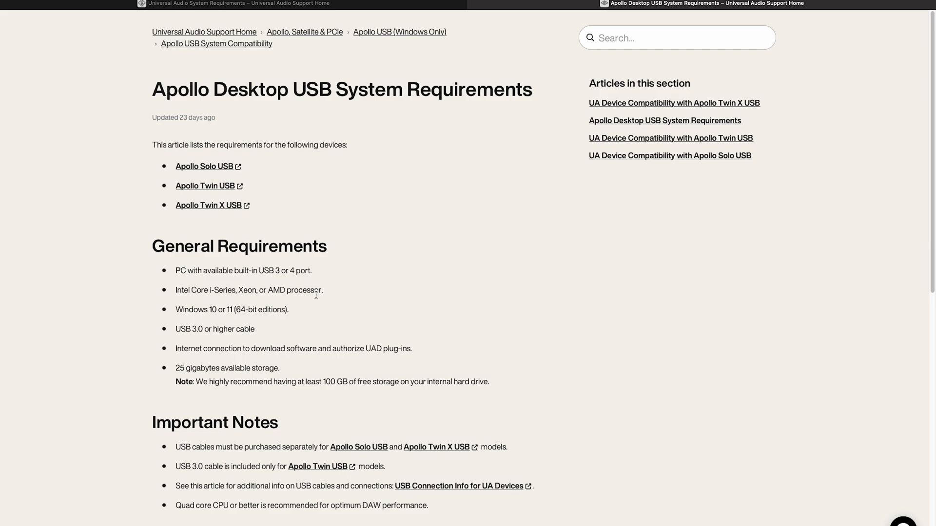
# - Scroll the article down to the Windows Usage Notes and Windows Compatibility Notes
pyautogui.scroll(-3)
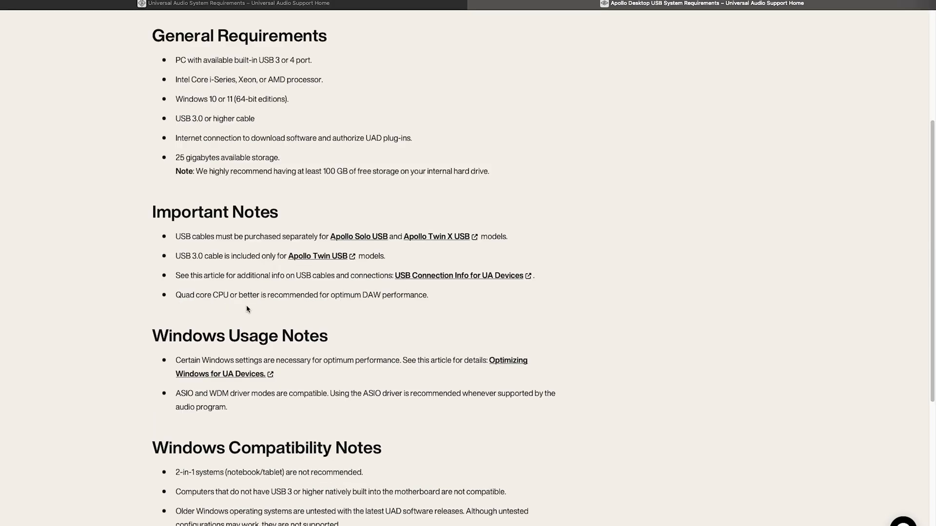
pyautogui.moveTo(423, 305)
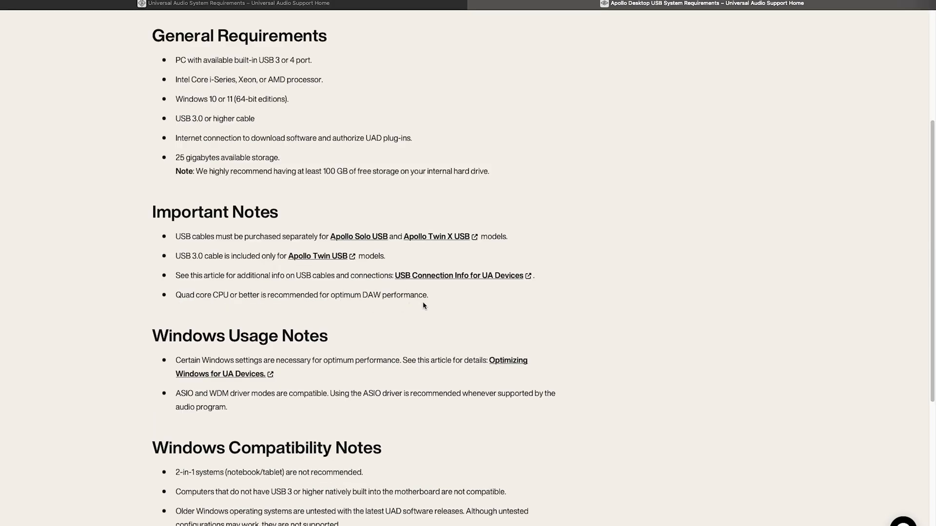
pyautogui.scroll(-3)
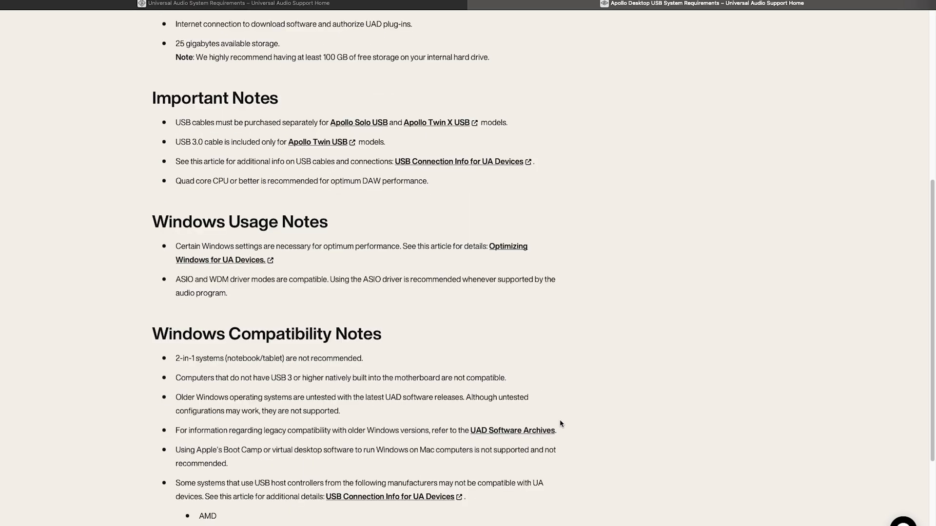
pyautogui.moveTo(498, 254)
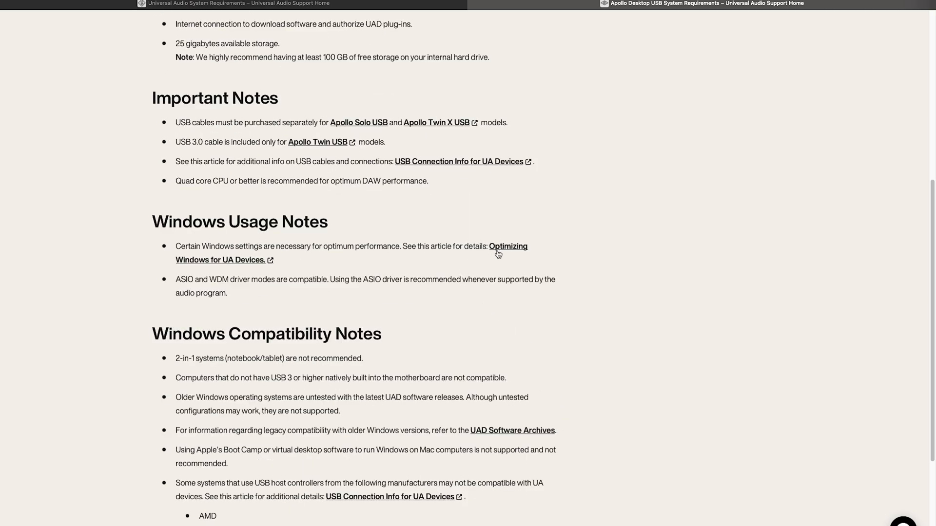
pyautogui.moveTo(253, 268)
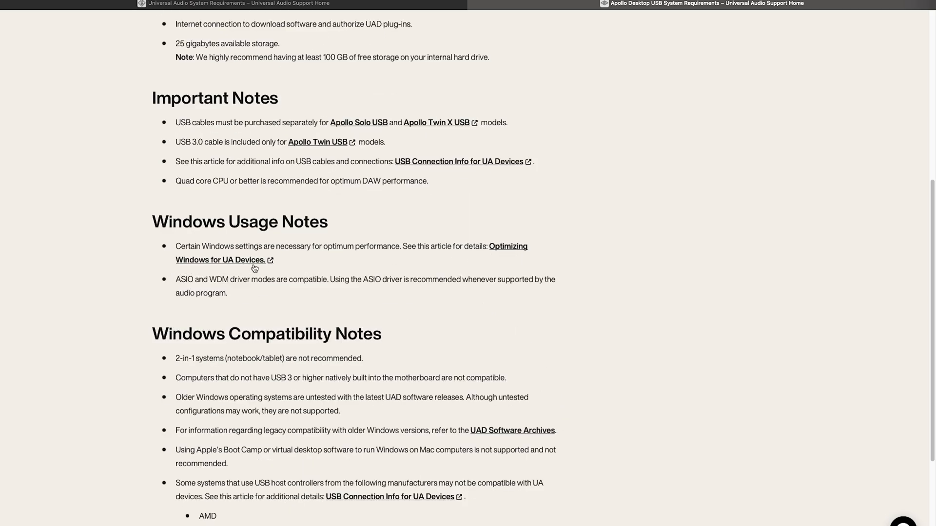
pyautogui.moveTo(554, 339)
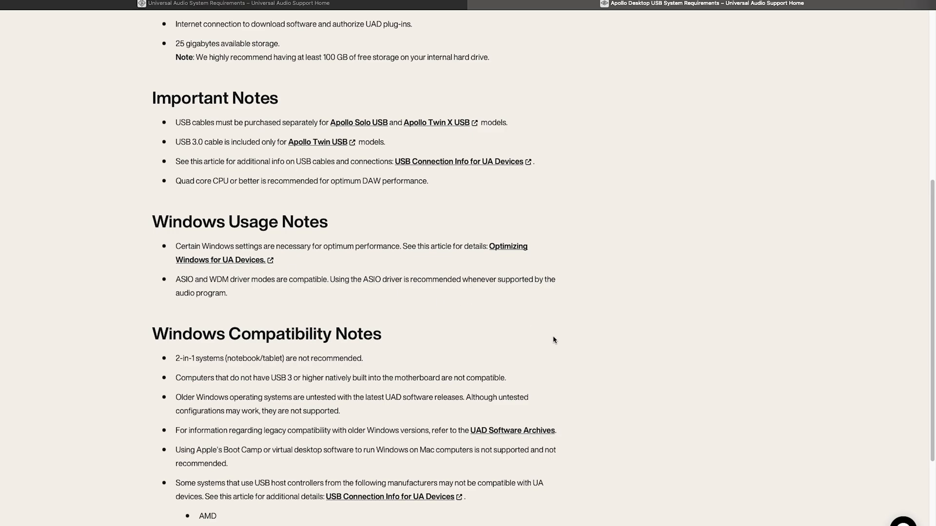
# - Scroll to the article's end showing incompatible USB host controller makers and Related to tags
pyautogui.scroll(-3)
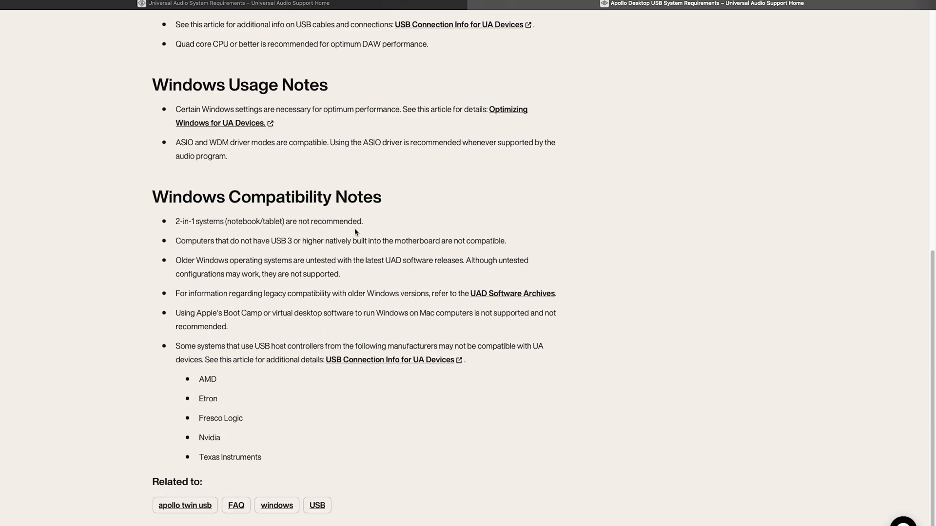
pyautogui.moveTo(274, 246)
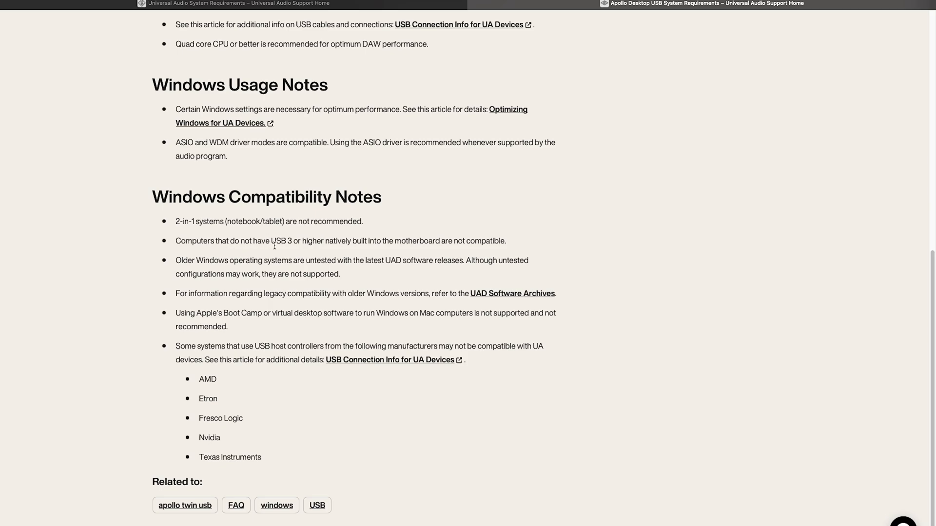
pyautogui.moveTo(500, 251)
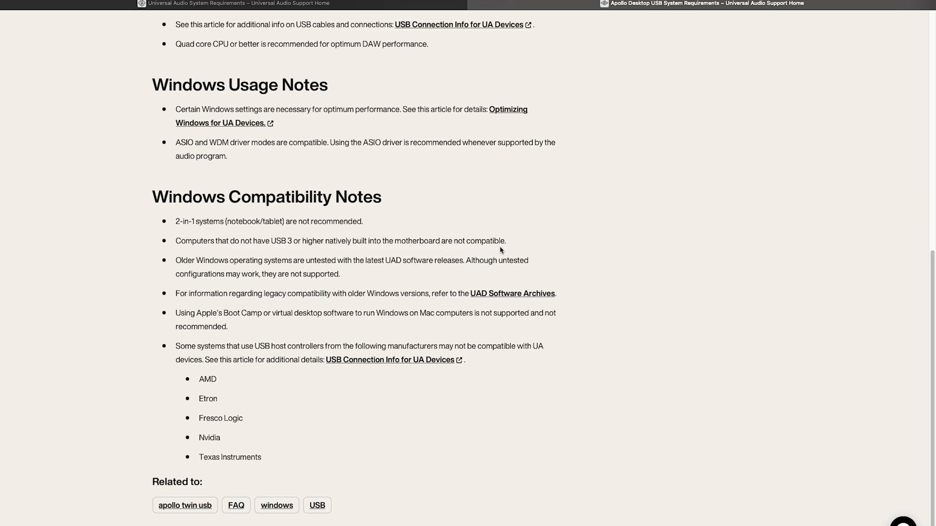
pyautogui.moveTo(259, 264)
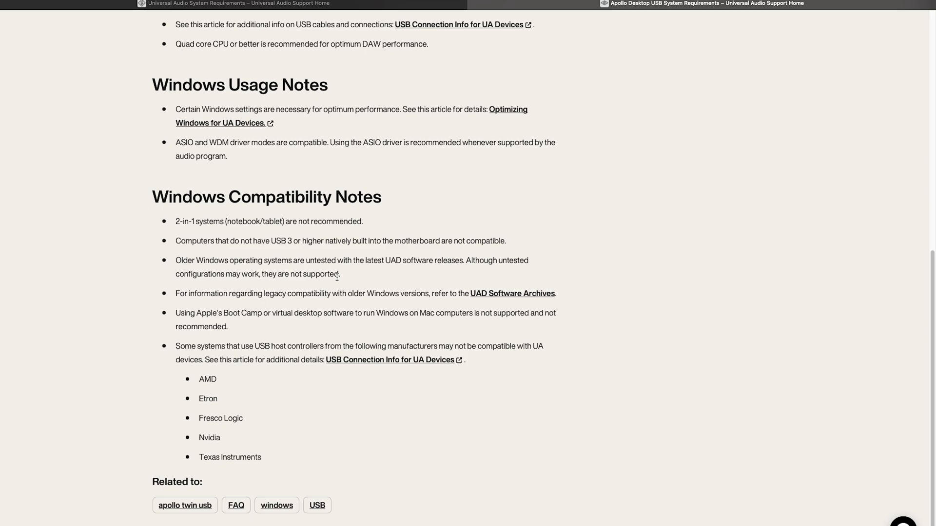
pyautogui.moveTo(357, 324)
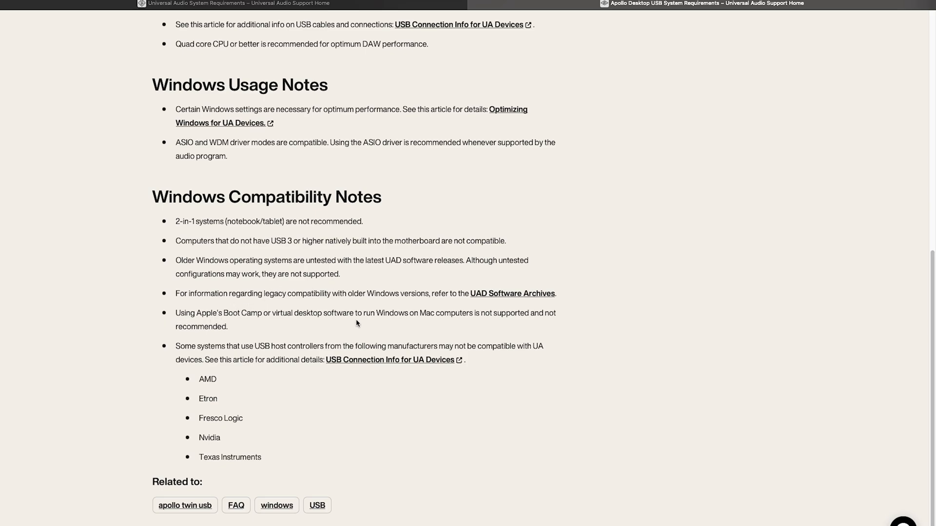
pyautogui.moveTo(550, 320)
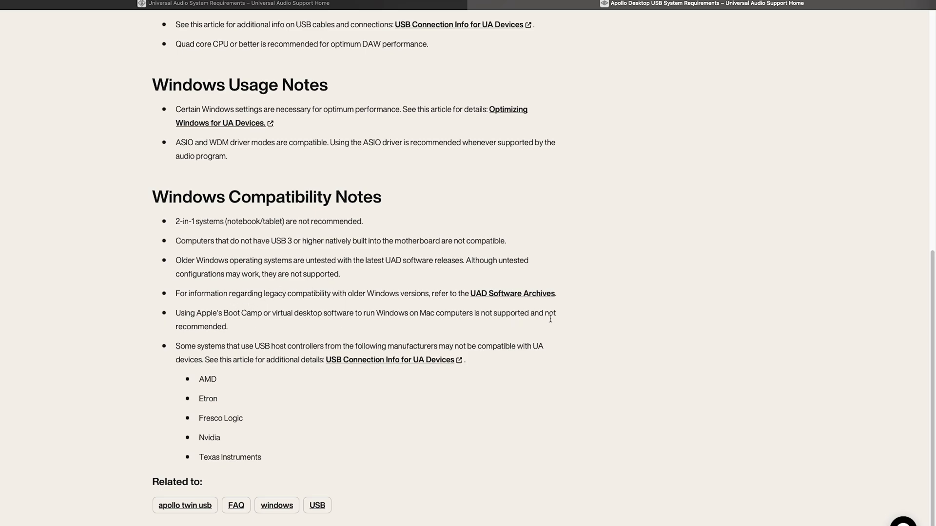
pyautogui.moveTo(209, 339)
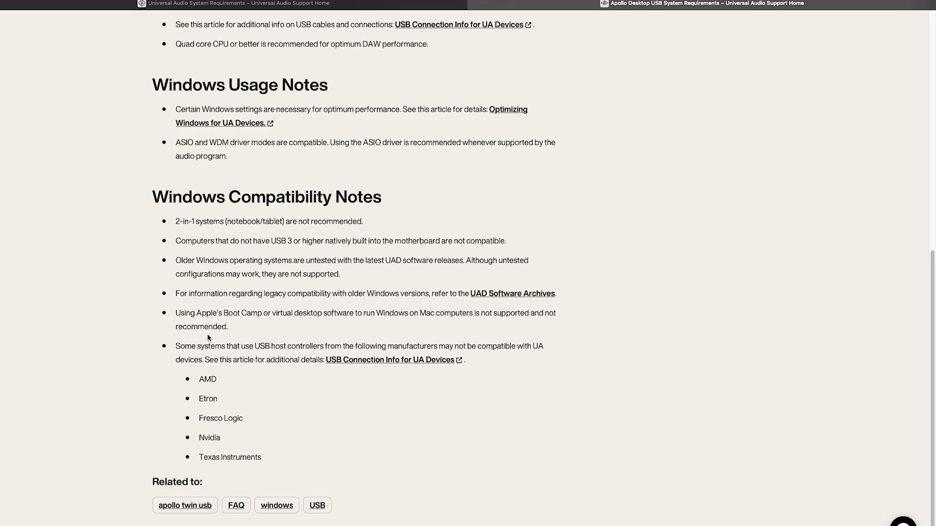
pyautogui.moveTo(393, 470)
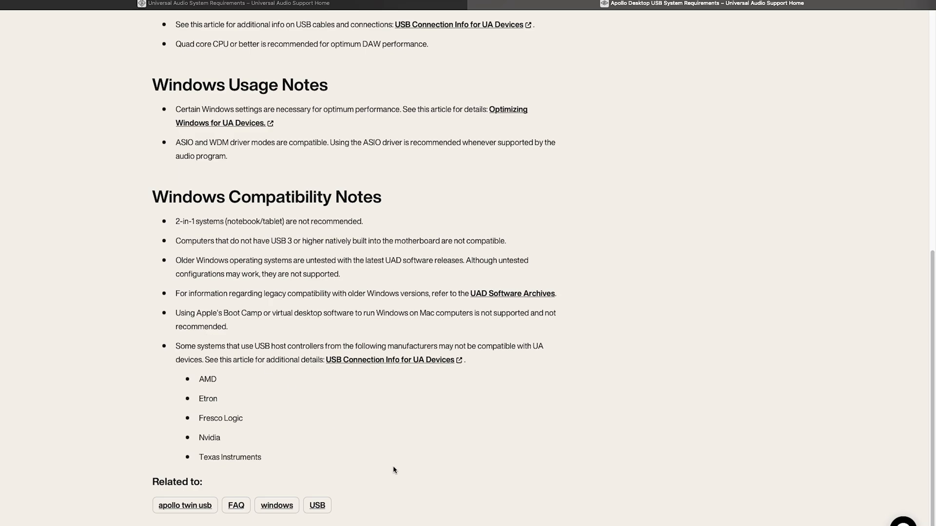